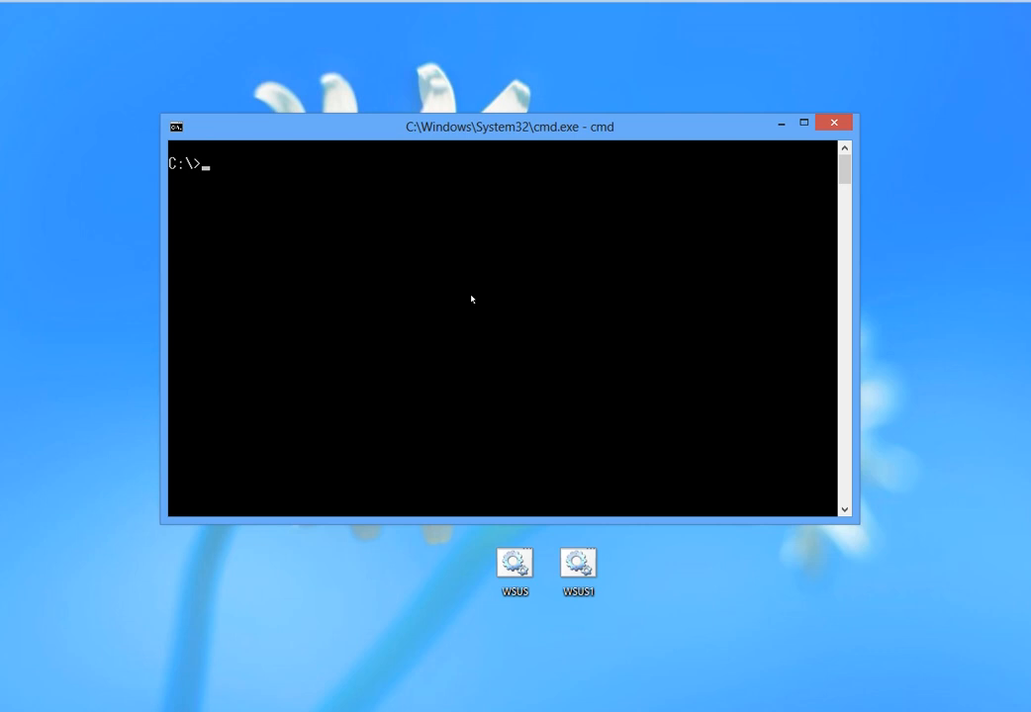
Run net to list its subcommands, then net accounts to show password and lockout policy.
type("net")
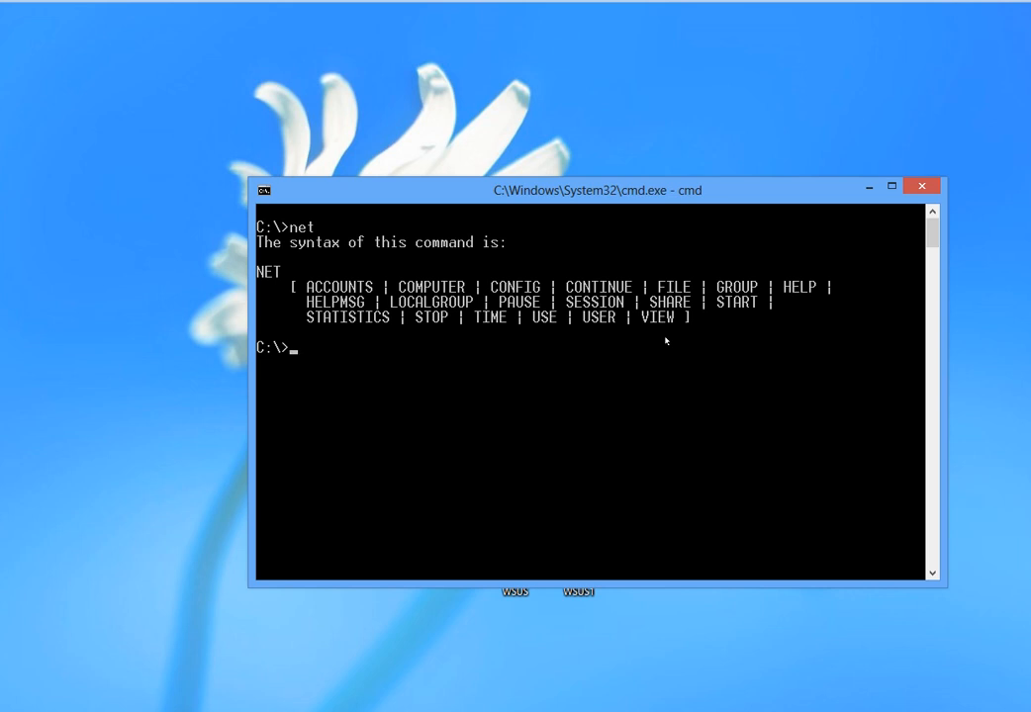
type("net accounts")
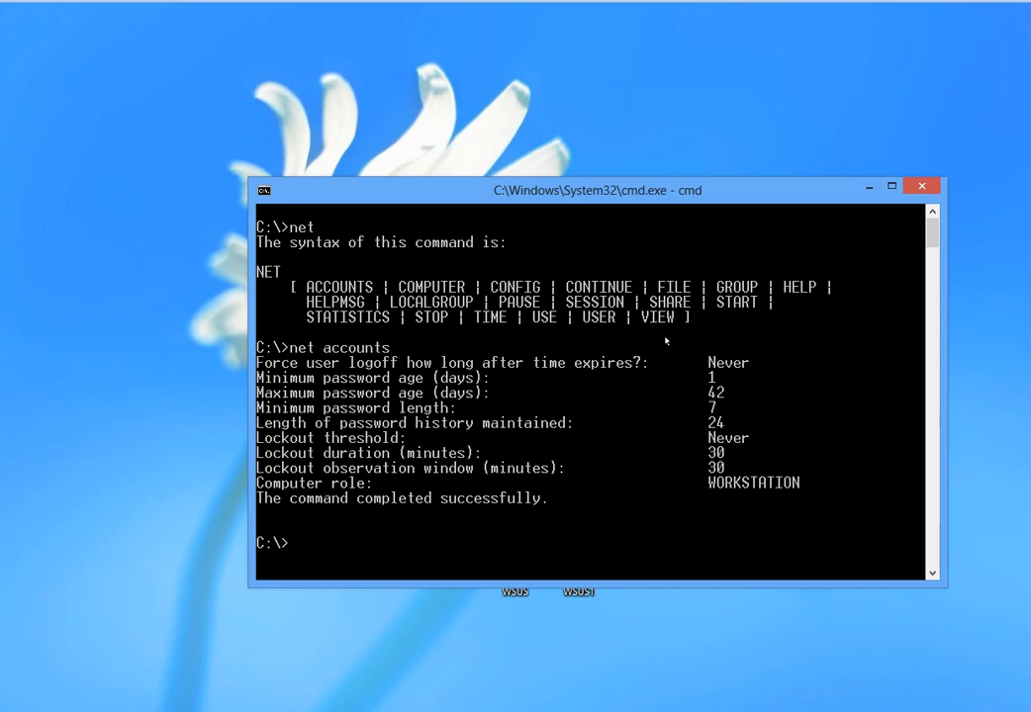
Run net computer to display its command syntax.
type("net")
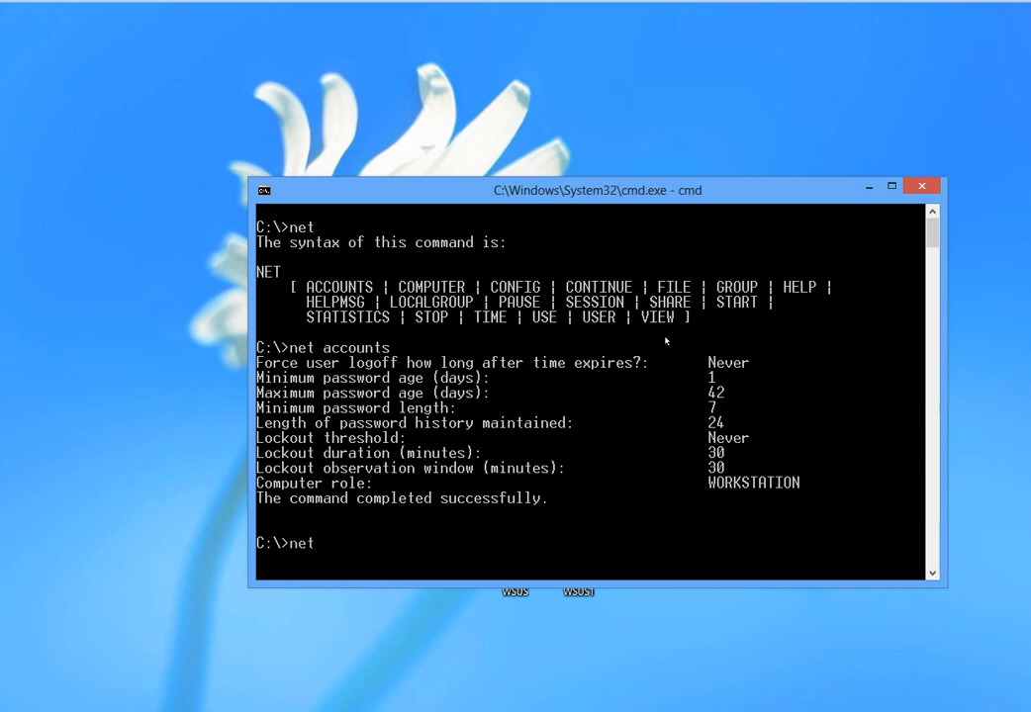
type("computer")
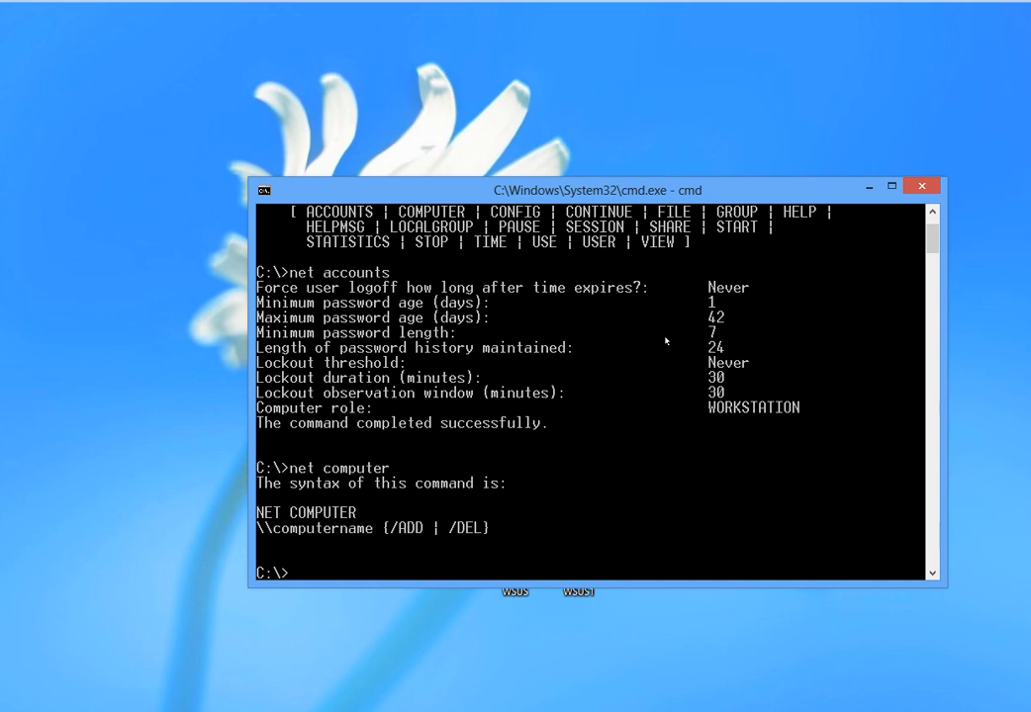
type("net config")
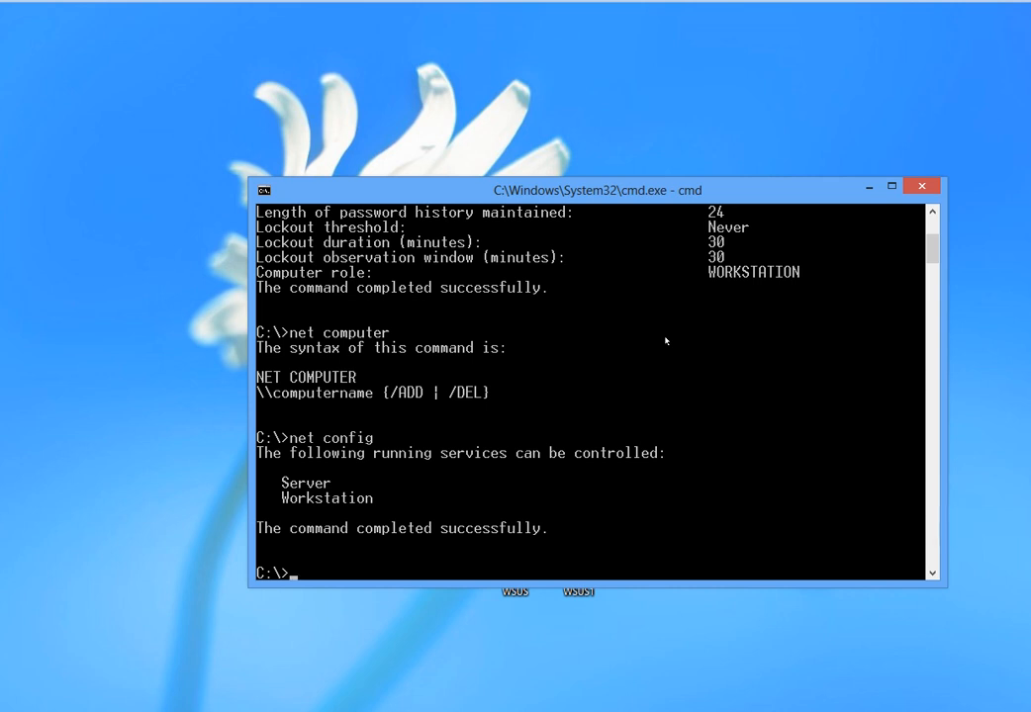
Run net config and net config workstation to show services and workstation details.
type("net config")
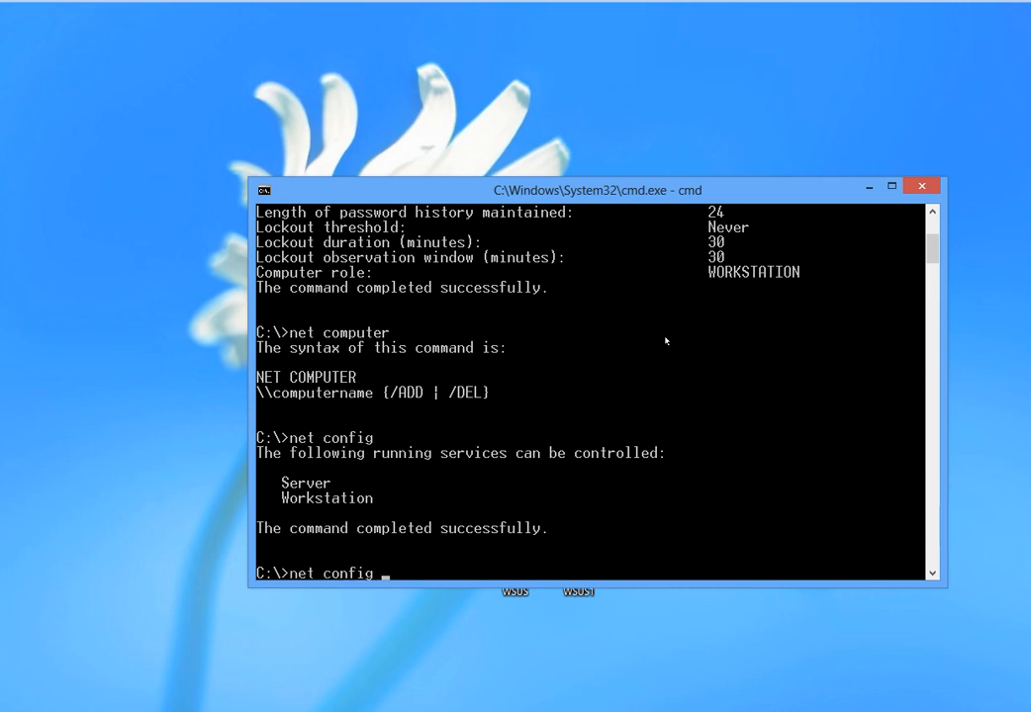
type("workstatio")
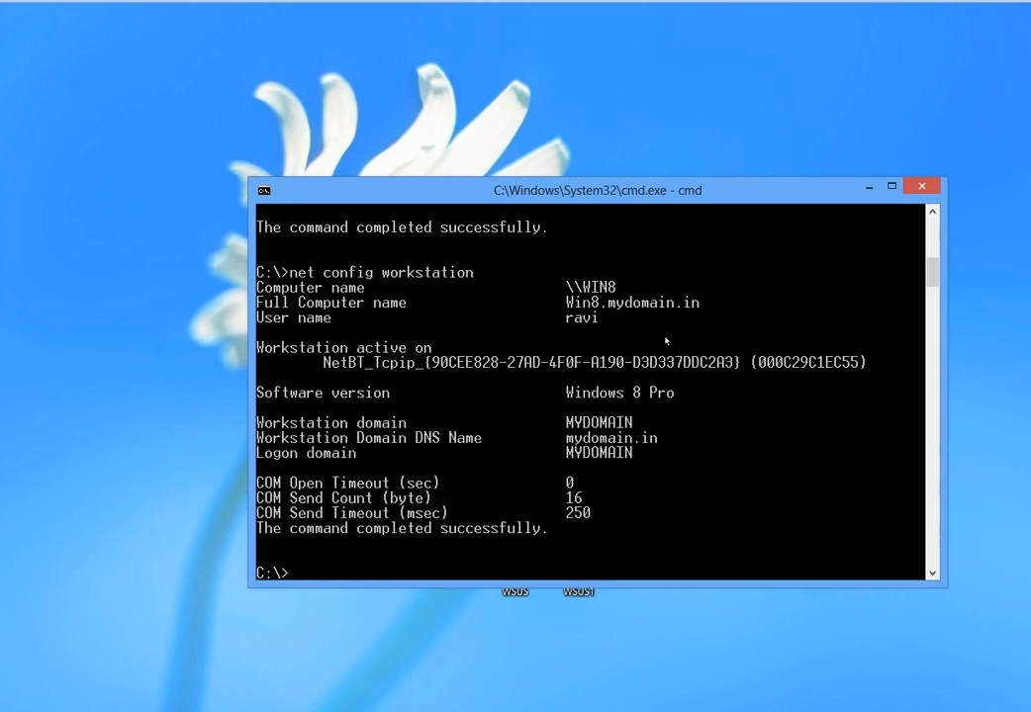
type("net")
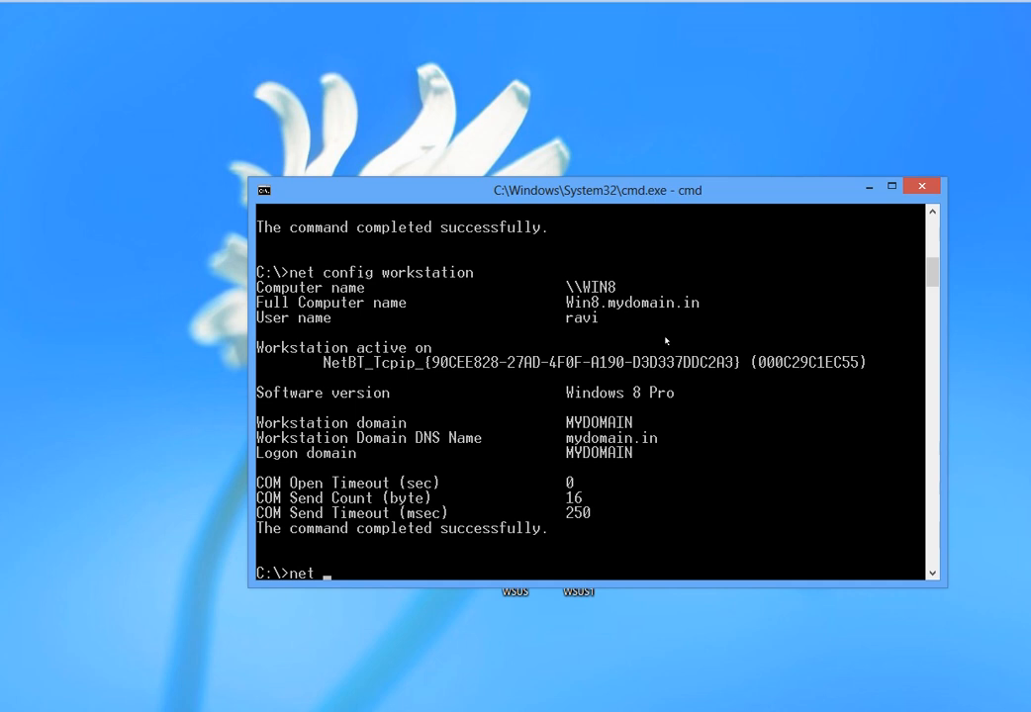
Run net localgroup to list groups, then show the administrators group members.
type("lo")
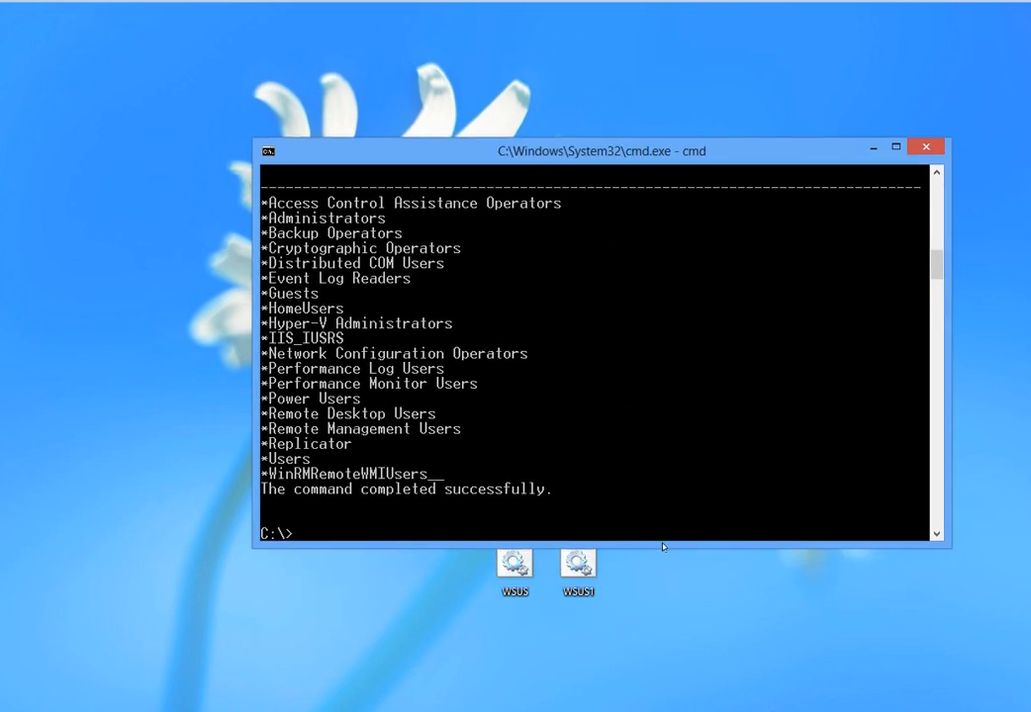
type("net localgroup")
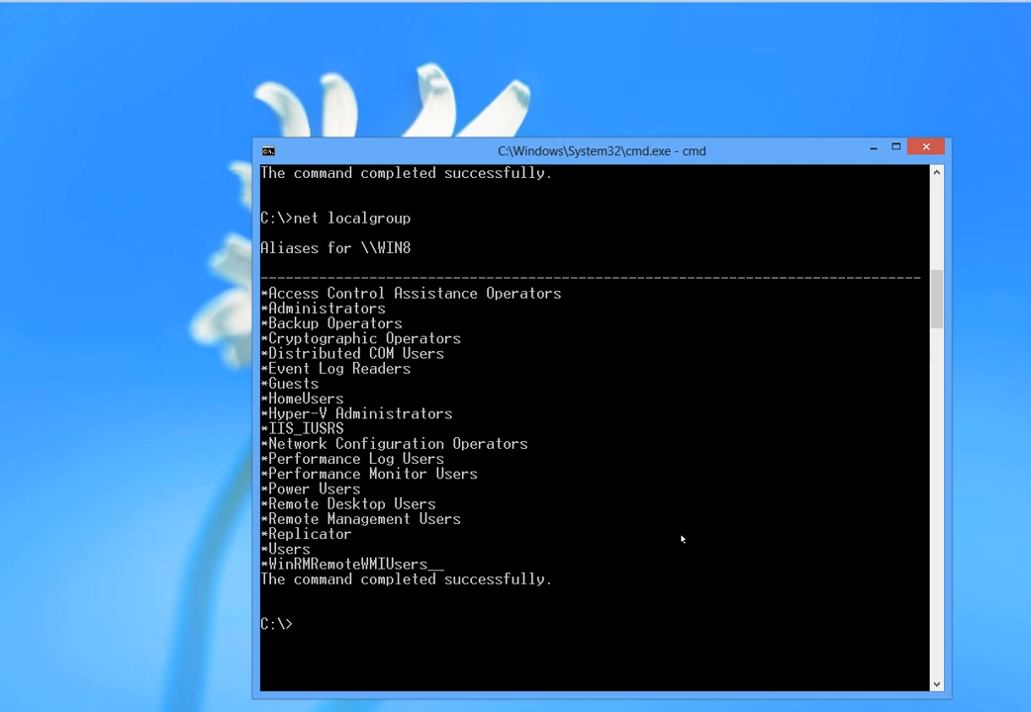
type("net localgroup")
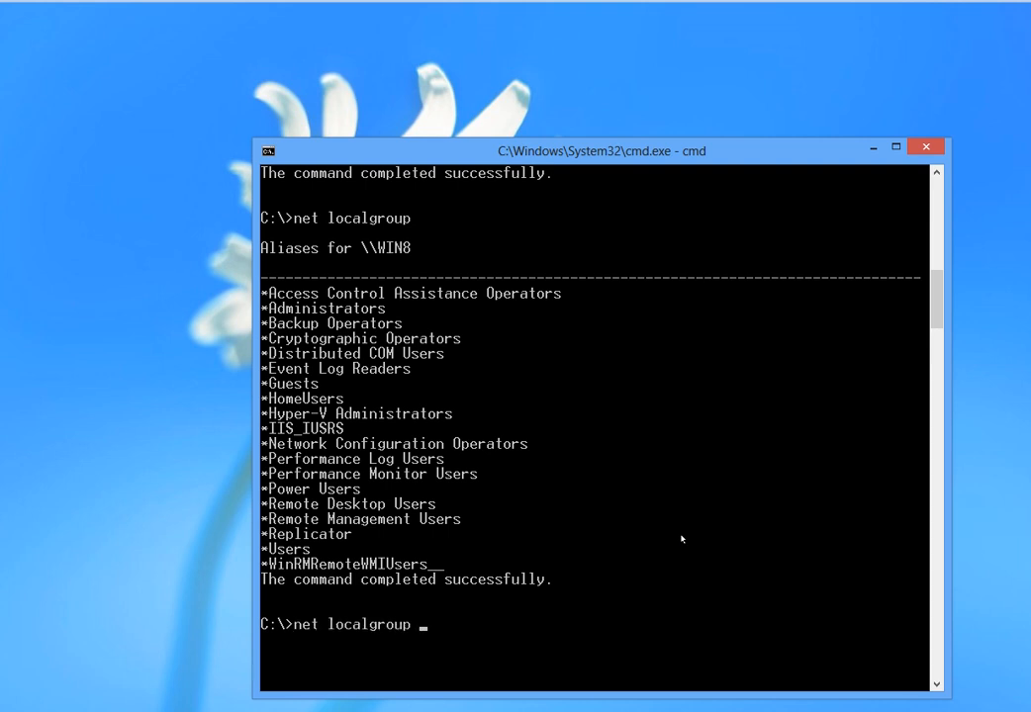
type("administrators")
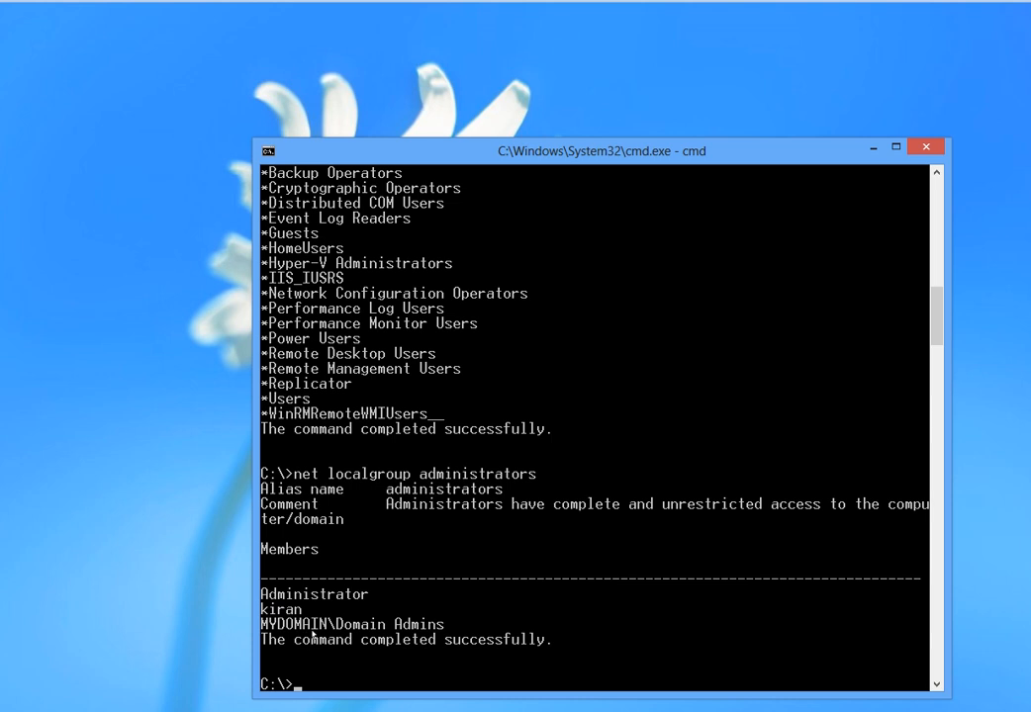
mouse_move(396, 649)
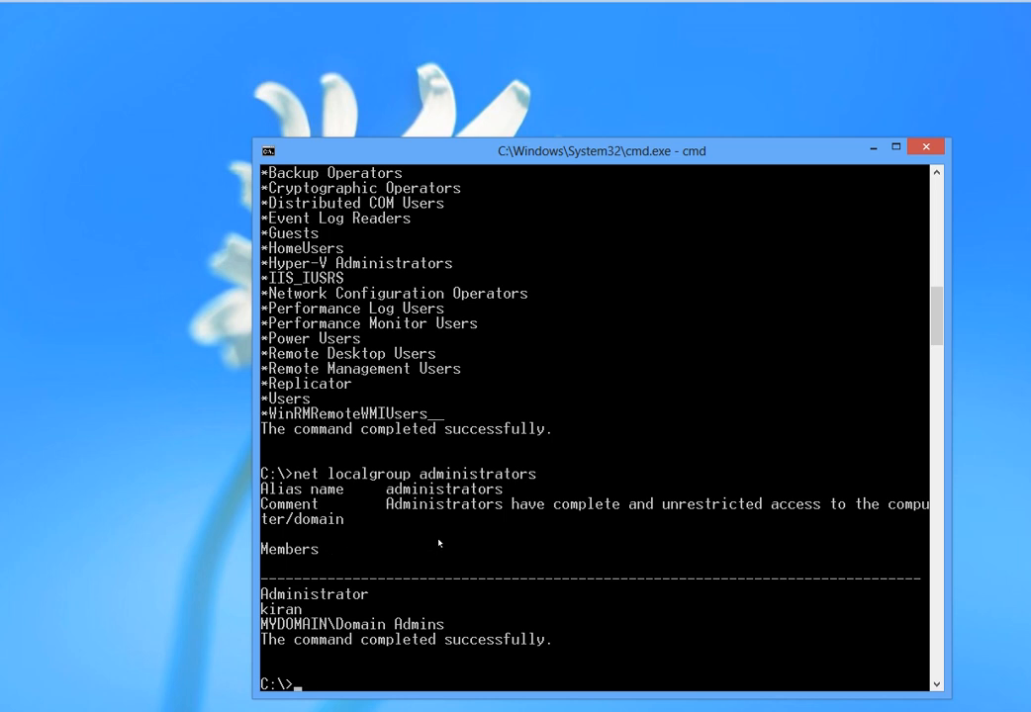
mouse_move(463, 530)
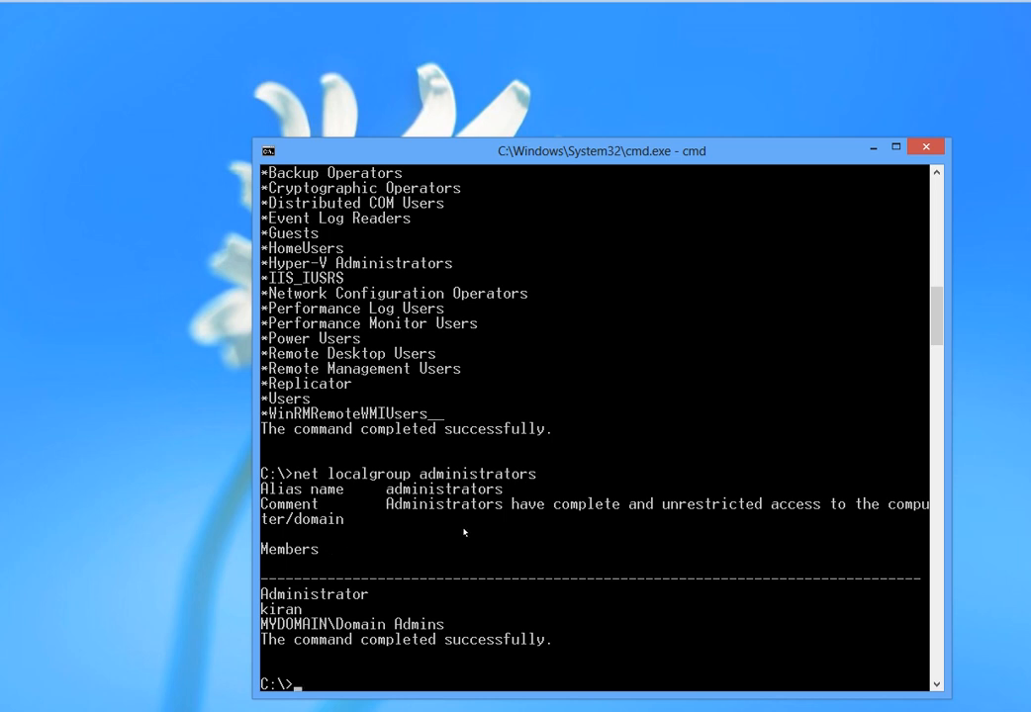
Run net localgroup users to show the members of the users group.
type("net localgroup administrato")
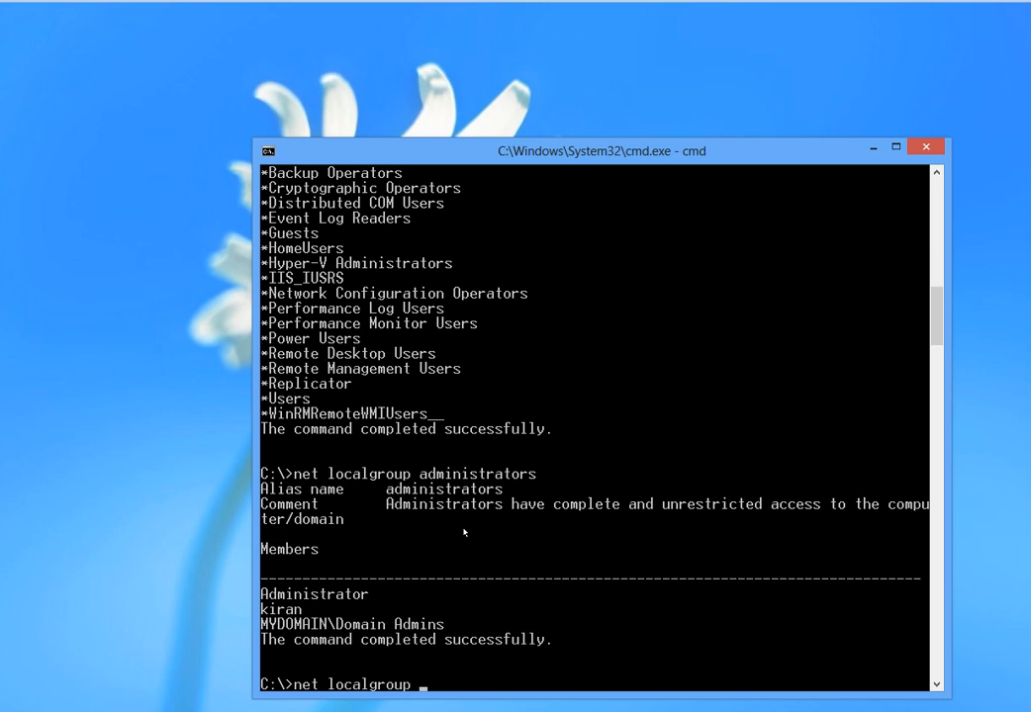
type("userts")
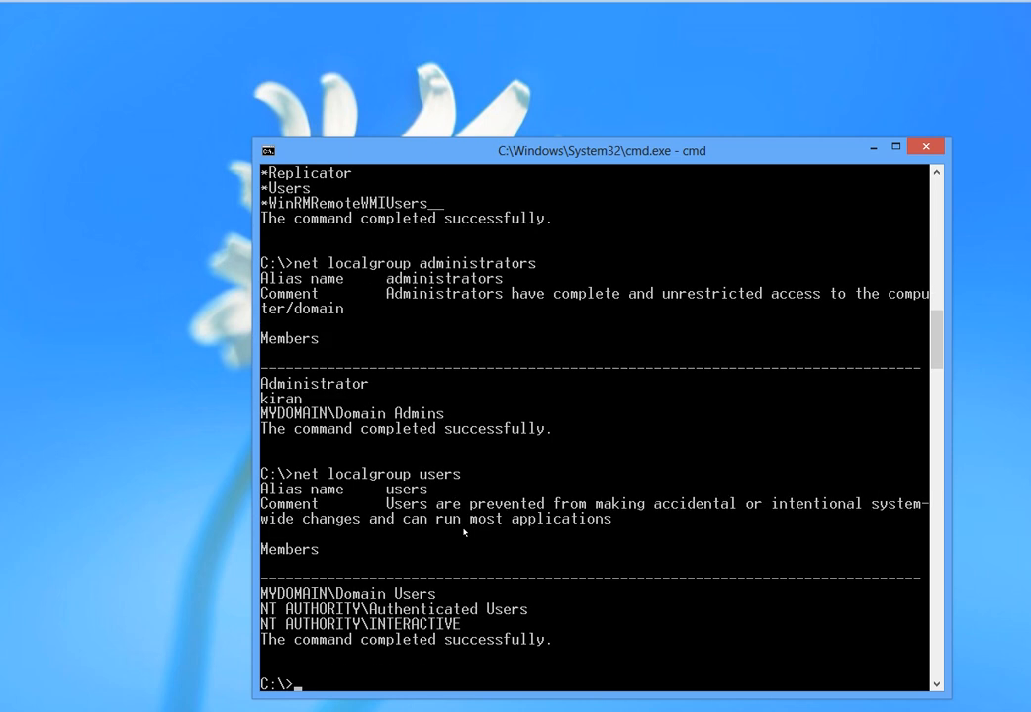
mouse_move(443, 602)
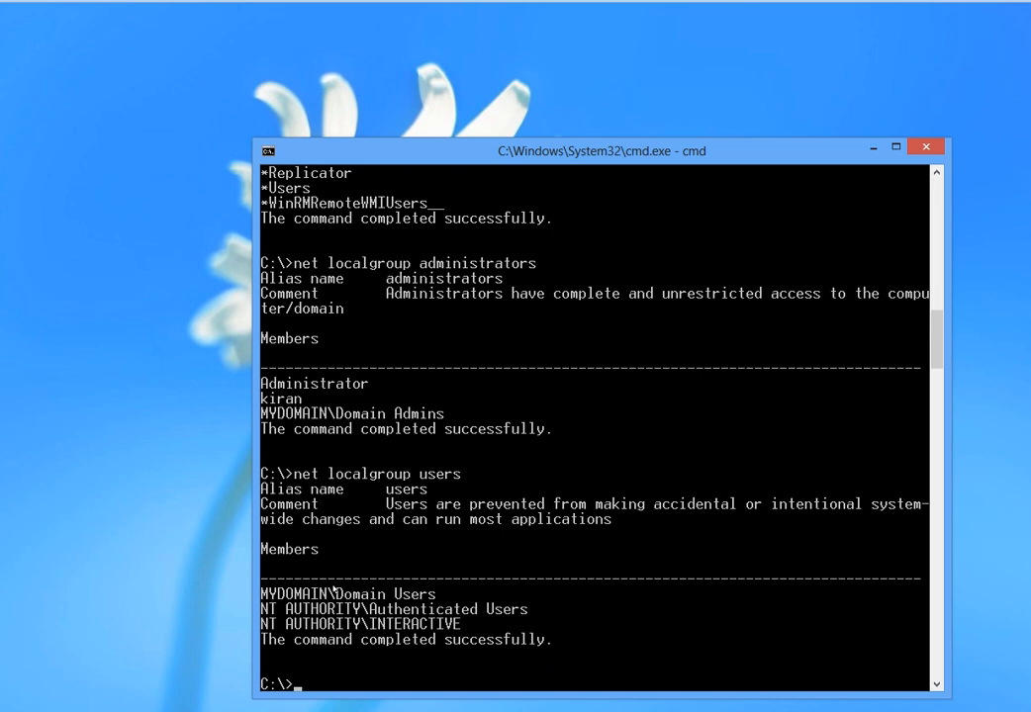
mouse_move(524, 625)
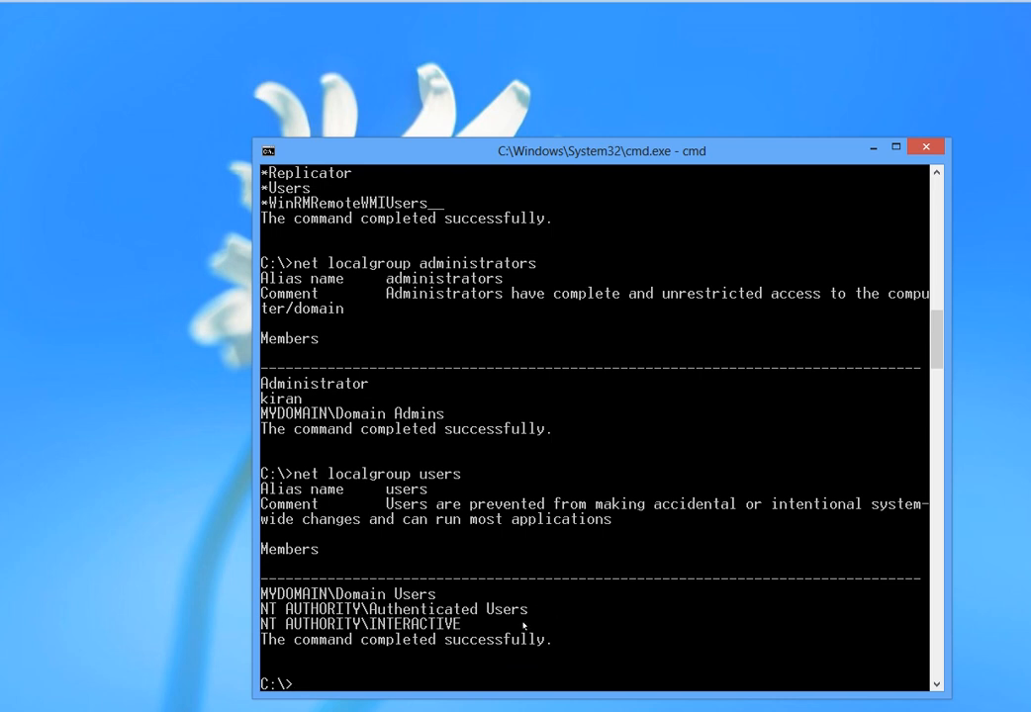
mouse_move(511, 641)
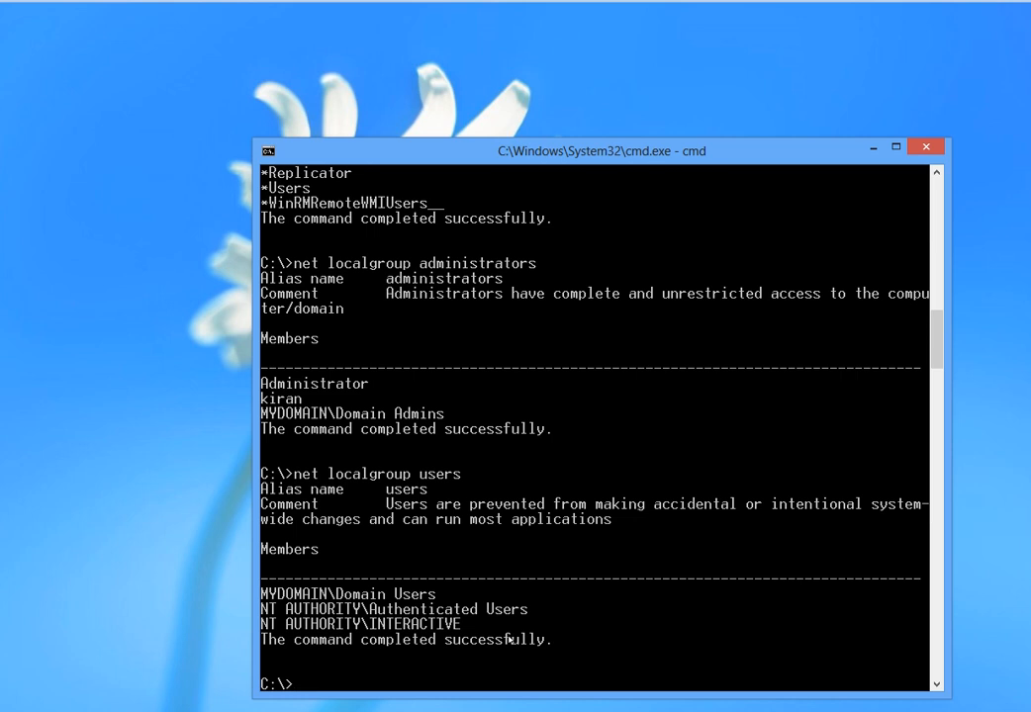
Run net share to list the computer's shared resources (C$, IPC$, ADMIN$, Users).
type("net share")
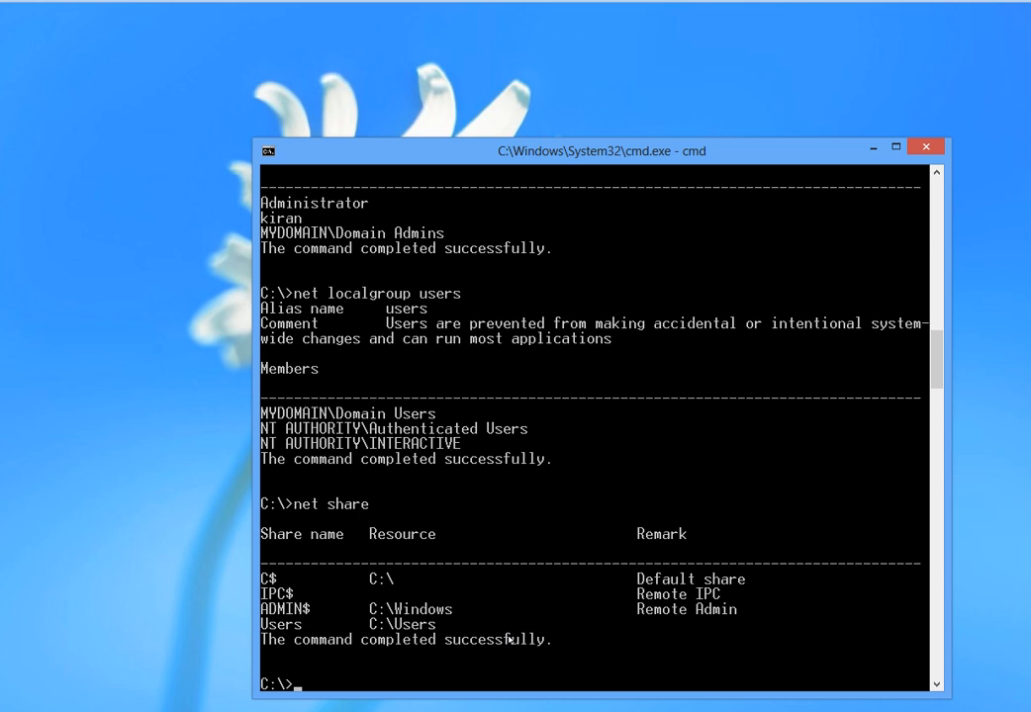
mouse_move(487, 638)
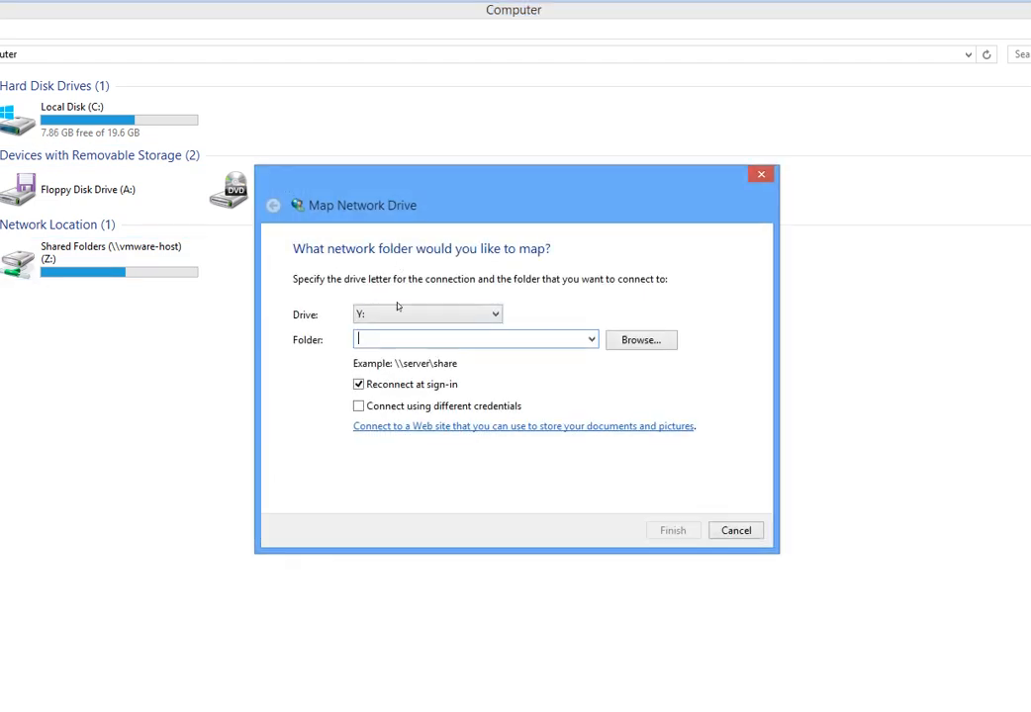
Enter the \\192.168.2.10 wsus share path and submit credentials for user kiran.
type("\\\\")
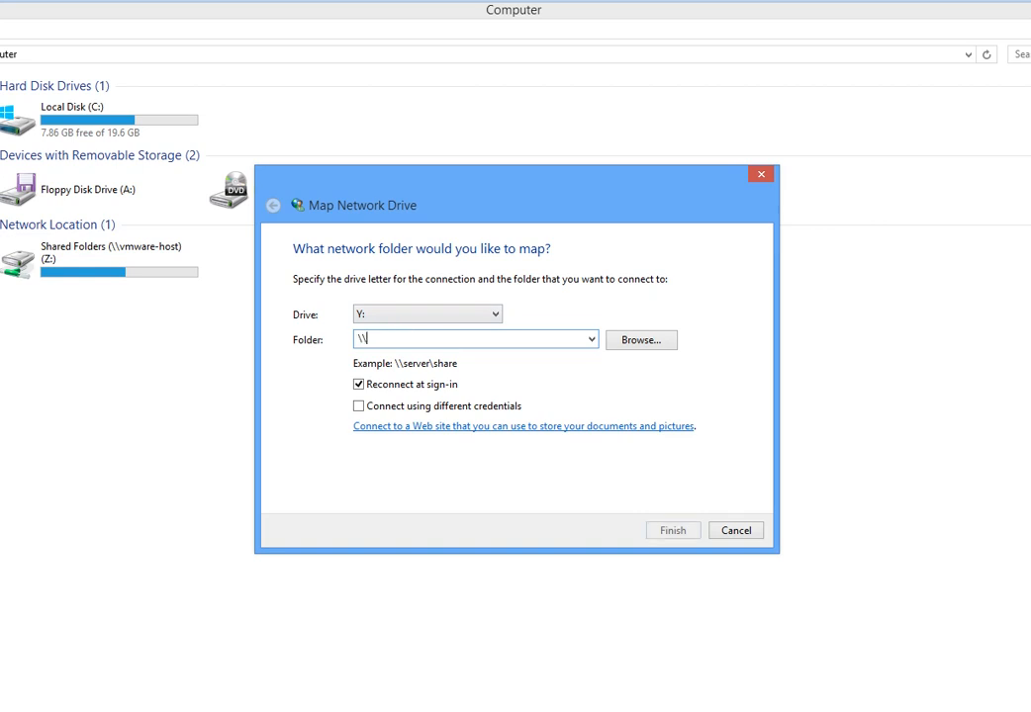
type("192.168.2.10\\")
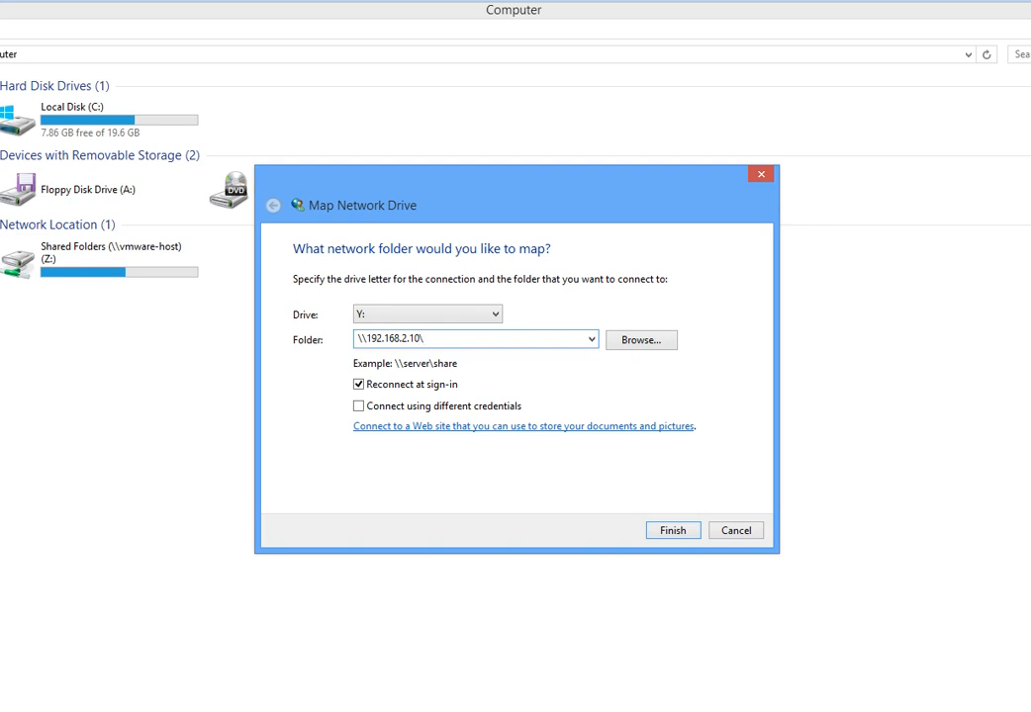
type("s")
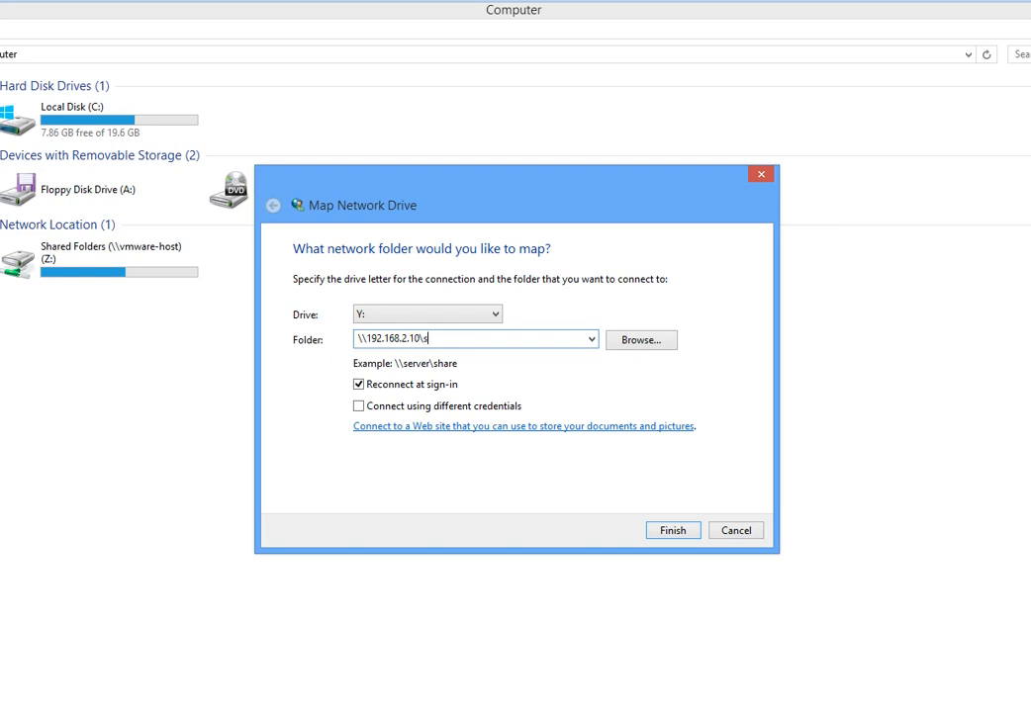
type("vs")
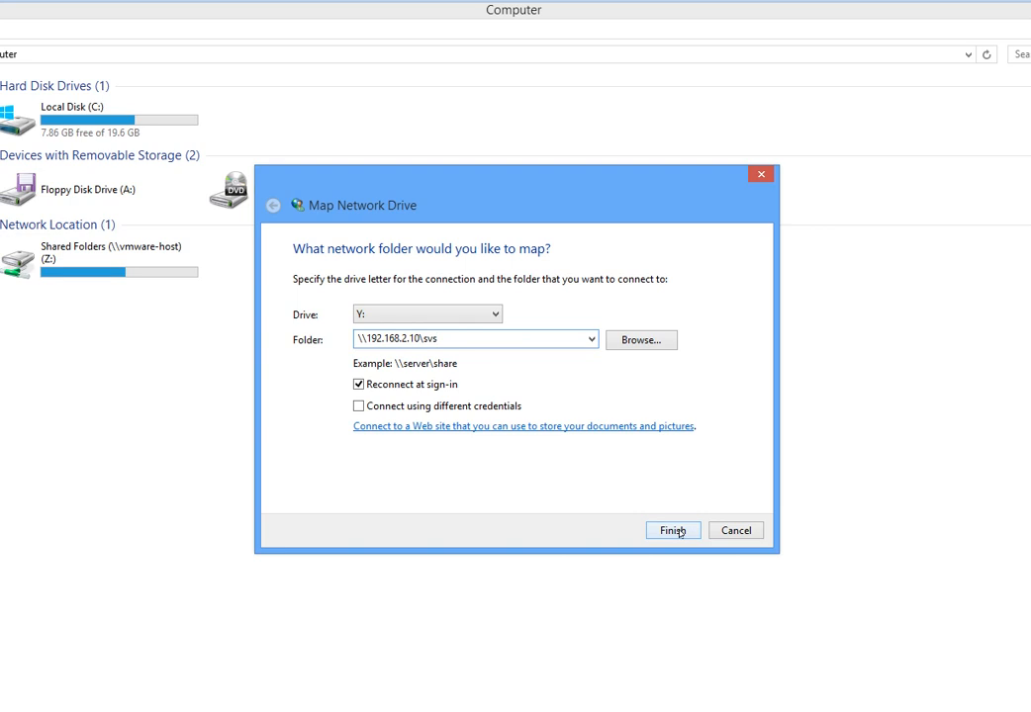
left_click(673, 530)
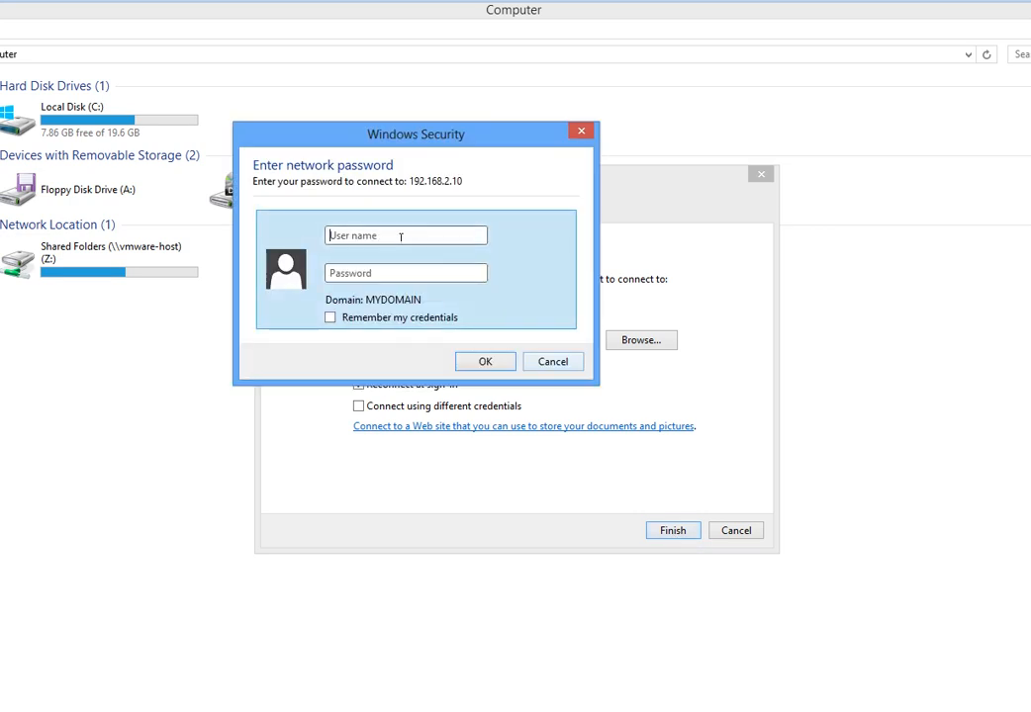
type("kiran")
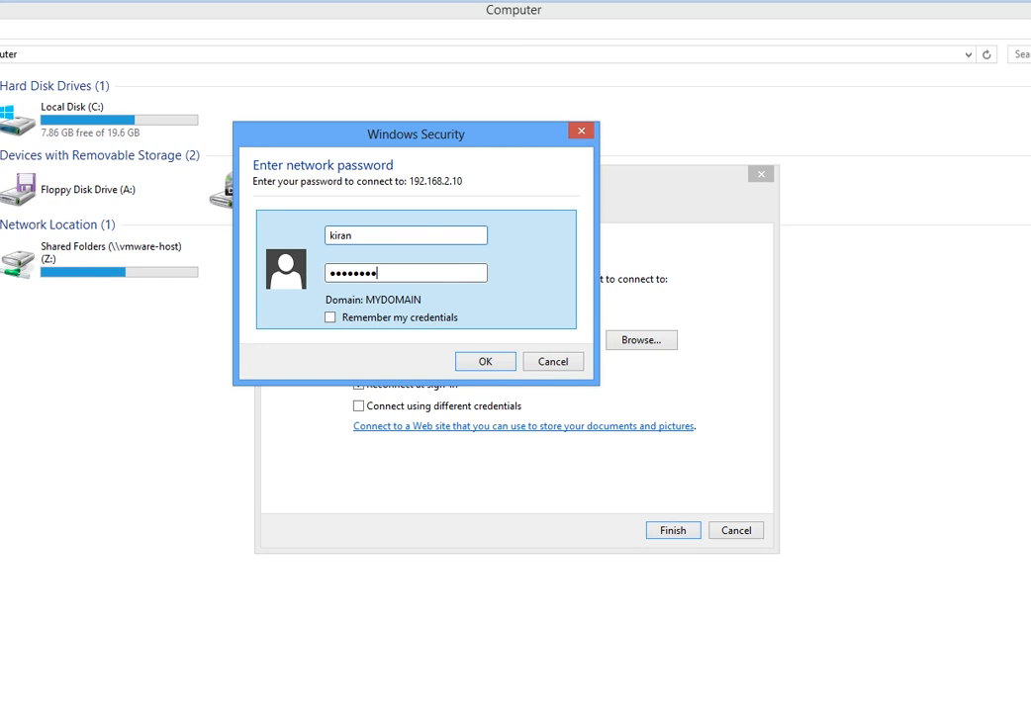
left_click(484, 360)
type("\\\\192.168.2.10")
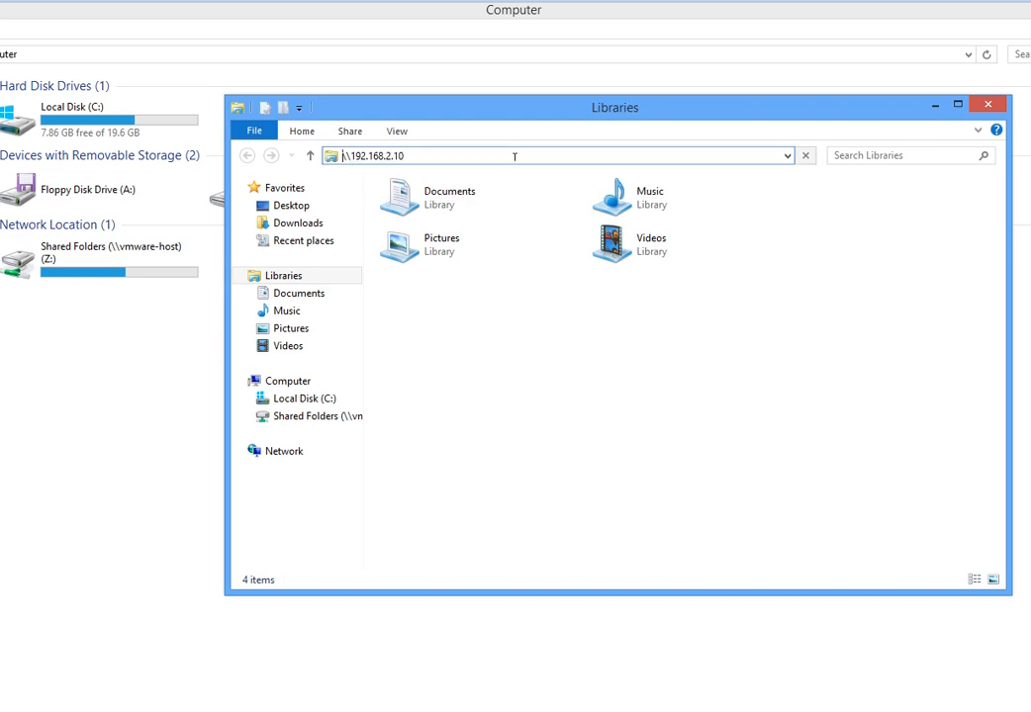
Connect to 192.168.2.10 as kiran, dismiss the network error, and map drive Y: to wsus.
key("Return")
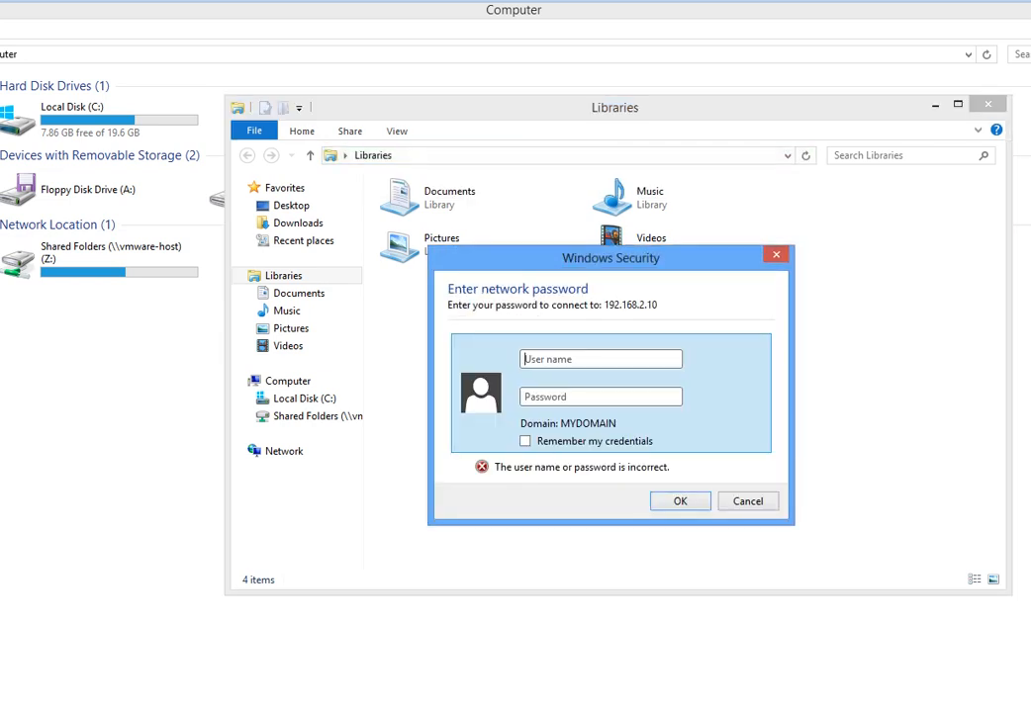
type("kiran")
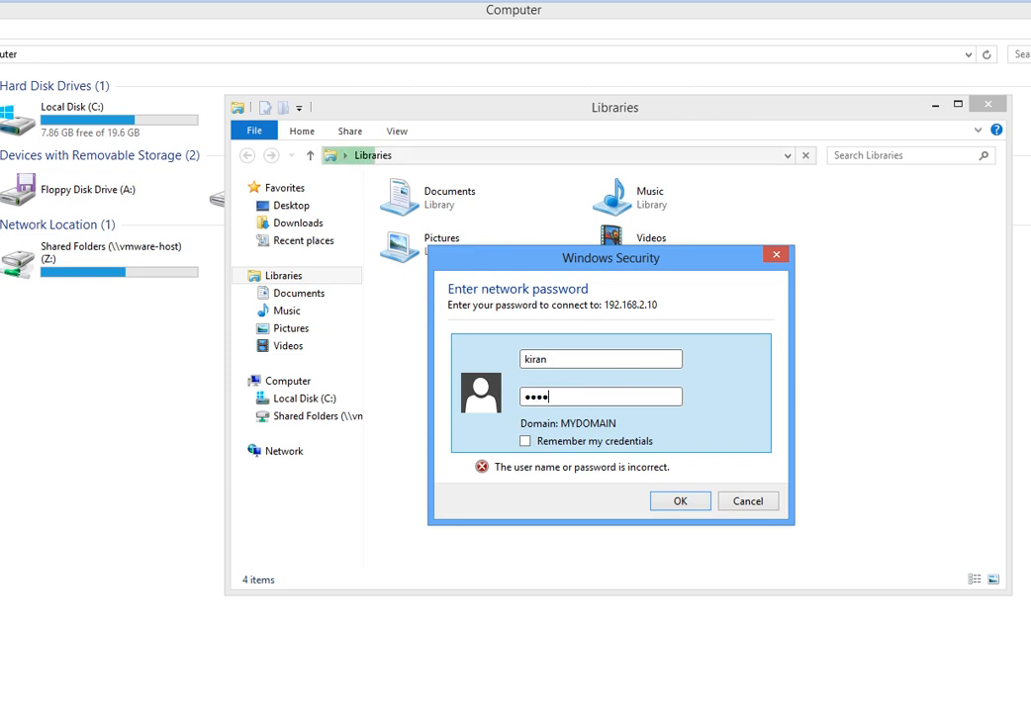
left_click(680, 501)
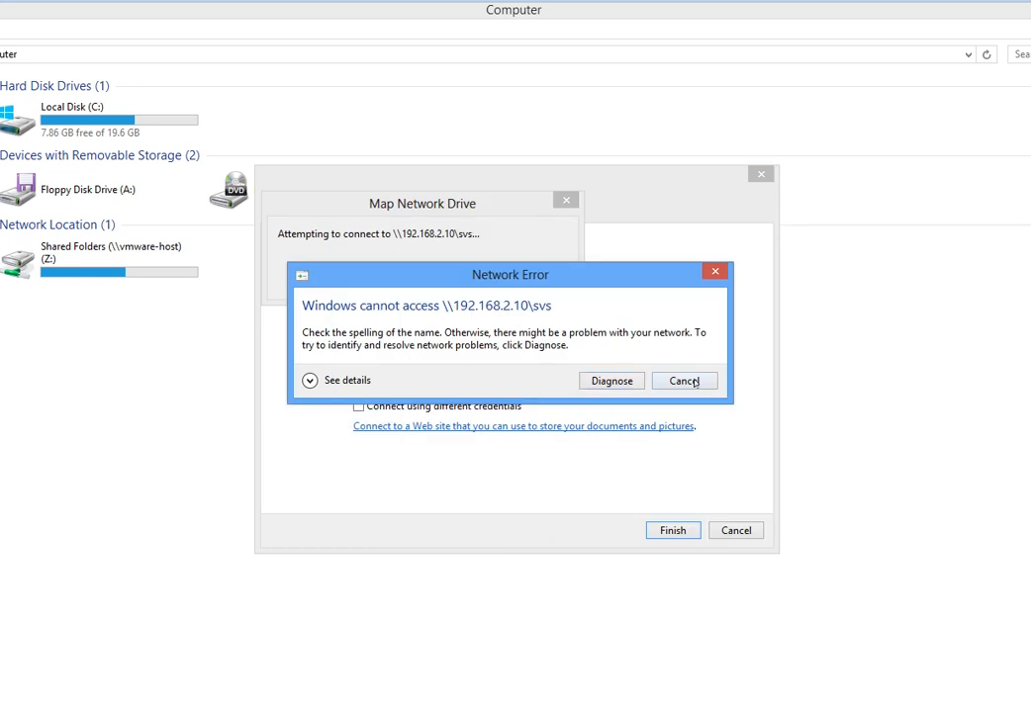
left_click(685, 380)
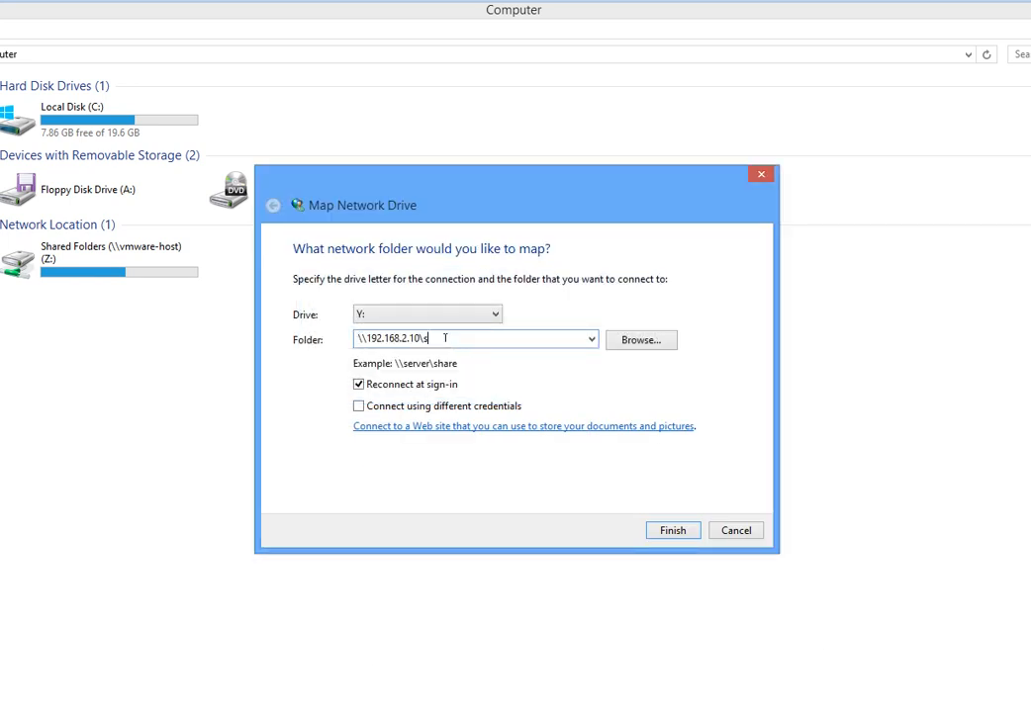
type("wsus")
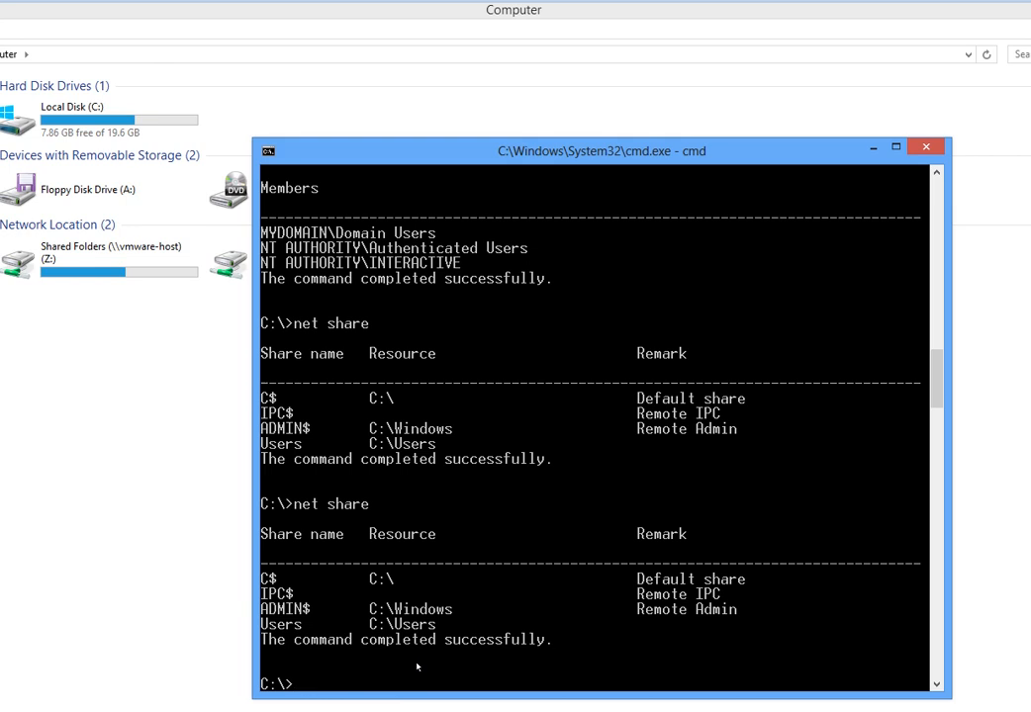
Run net use to list connections, then net statistics to list services with statistics.
type("net")
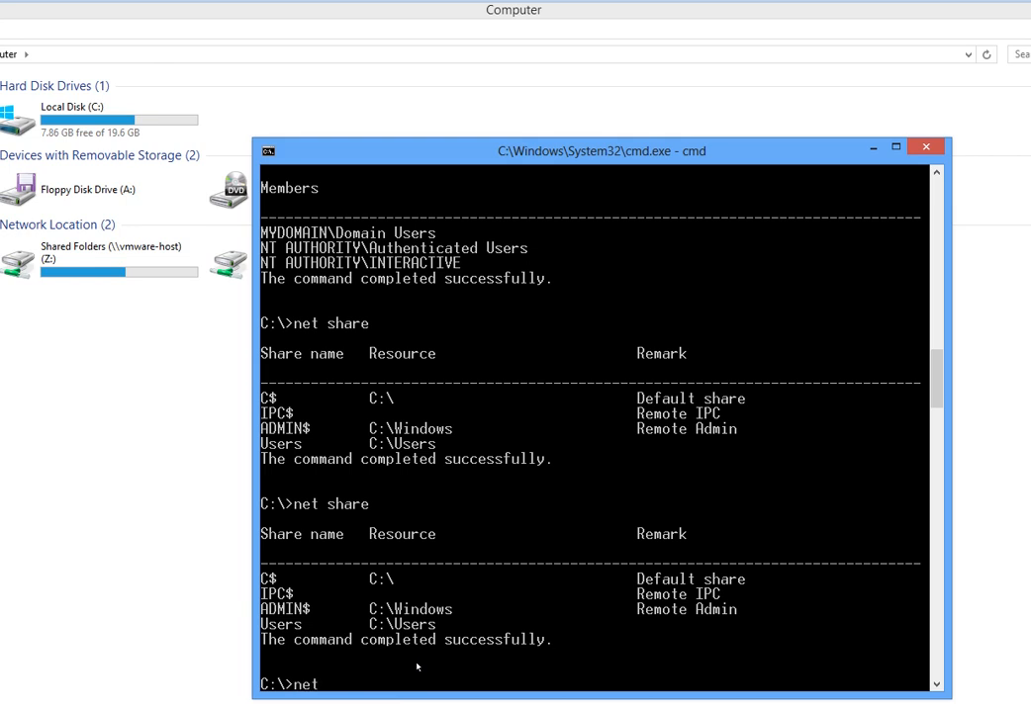
type("use")
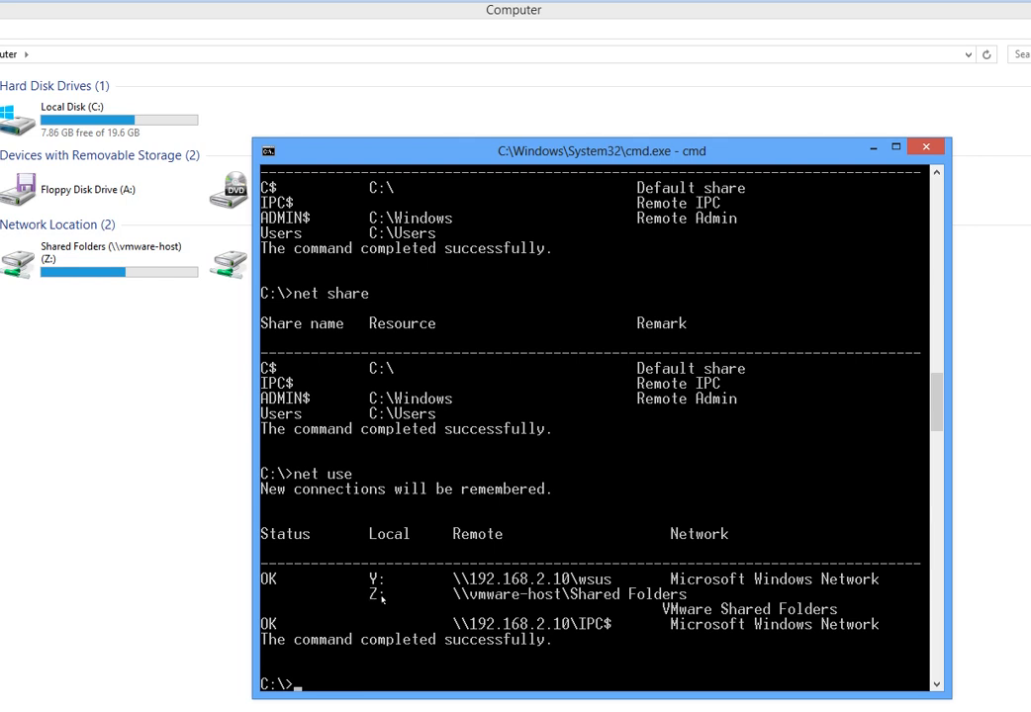
mouse_move(593, 596)
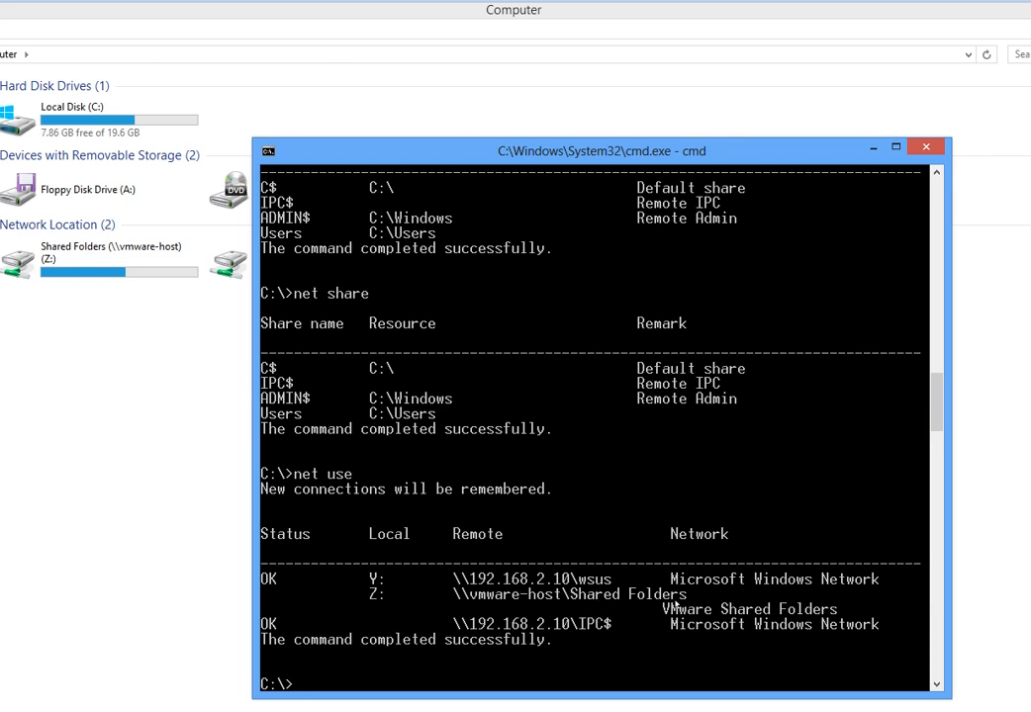
mouse_move(609, 610)
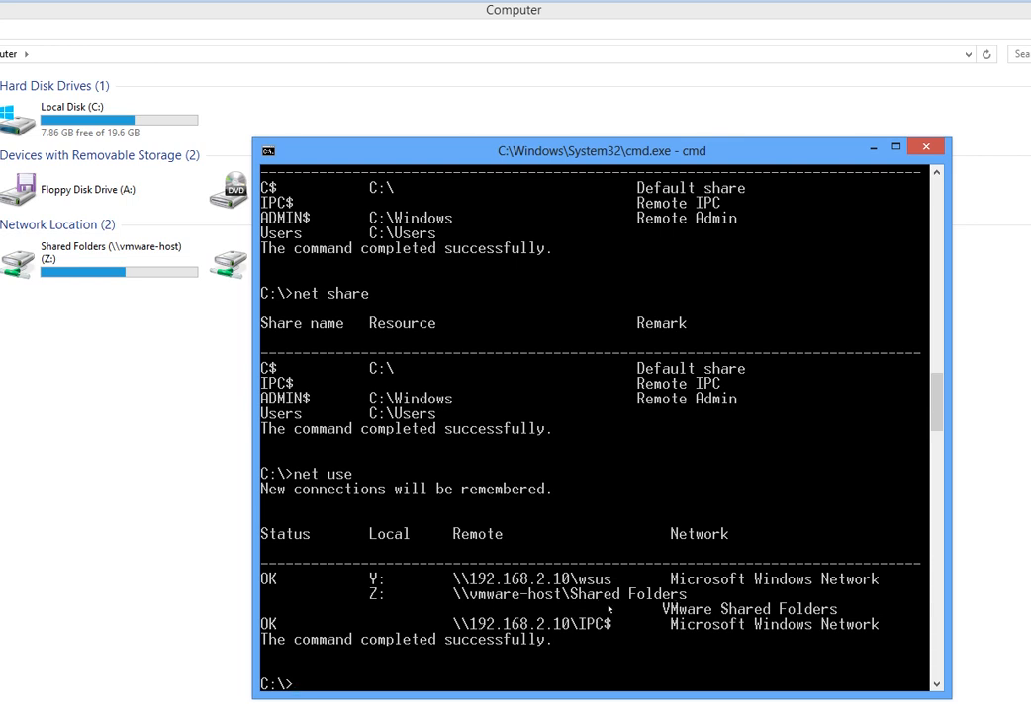
mouse_move(502, 647)
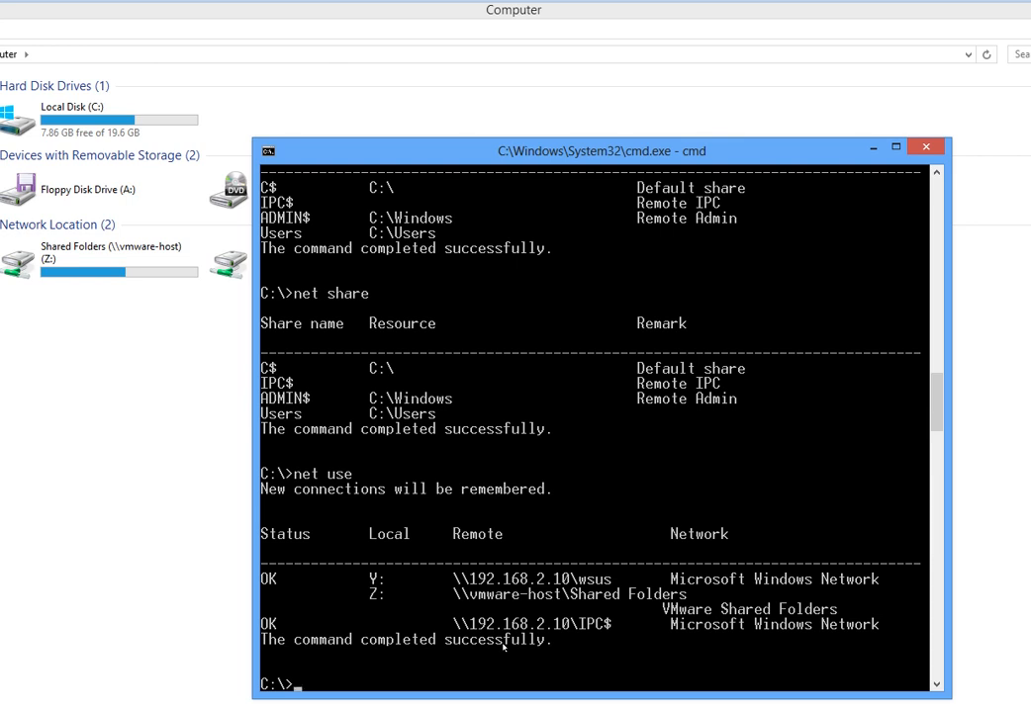
type("net")
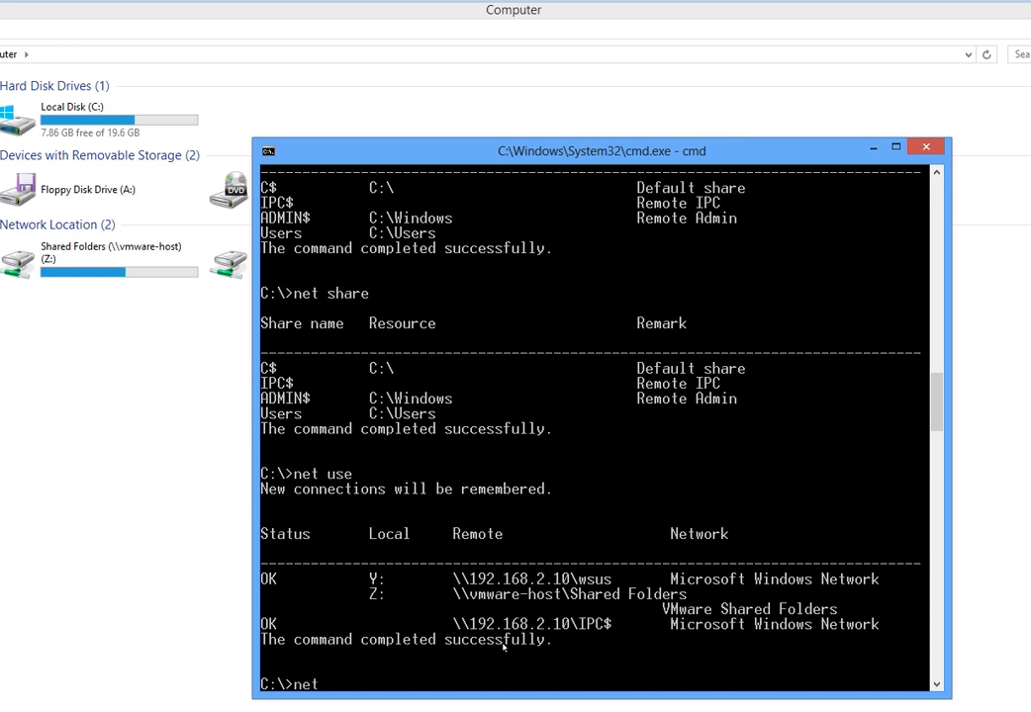
type("stat")
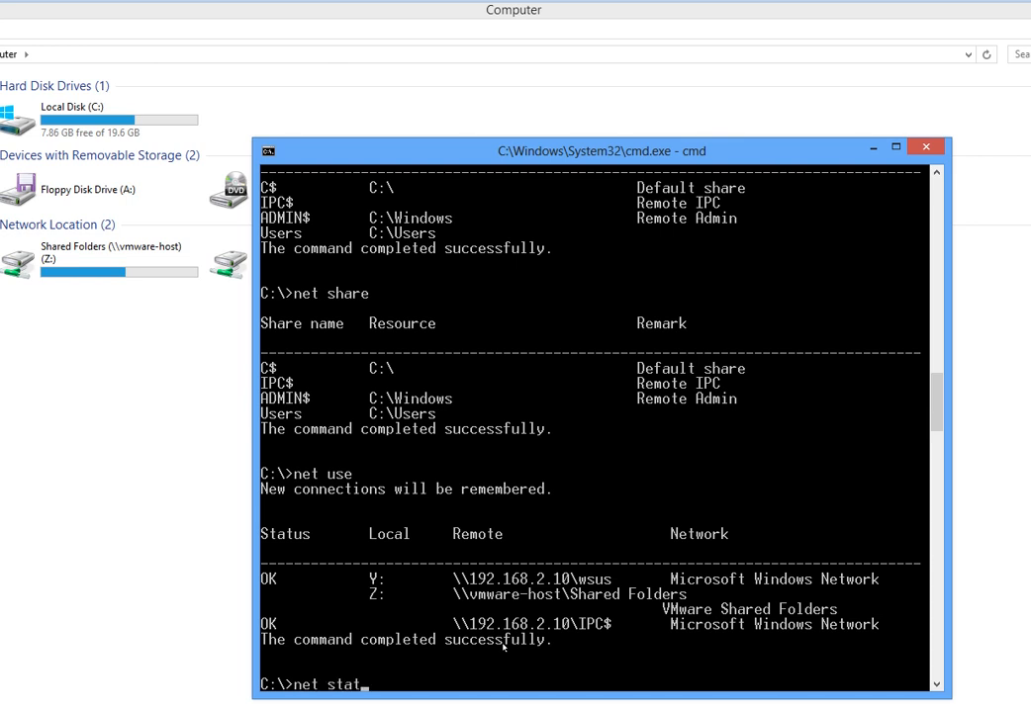
type("istics")
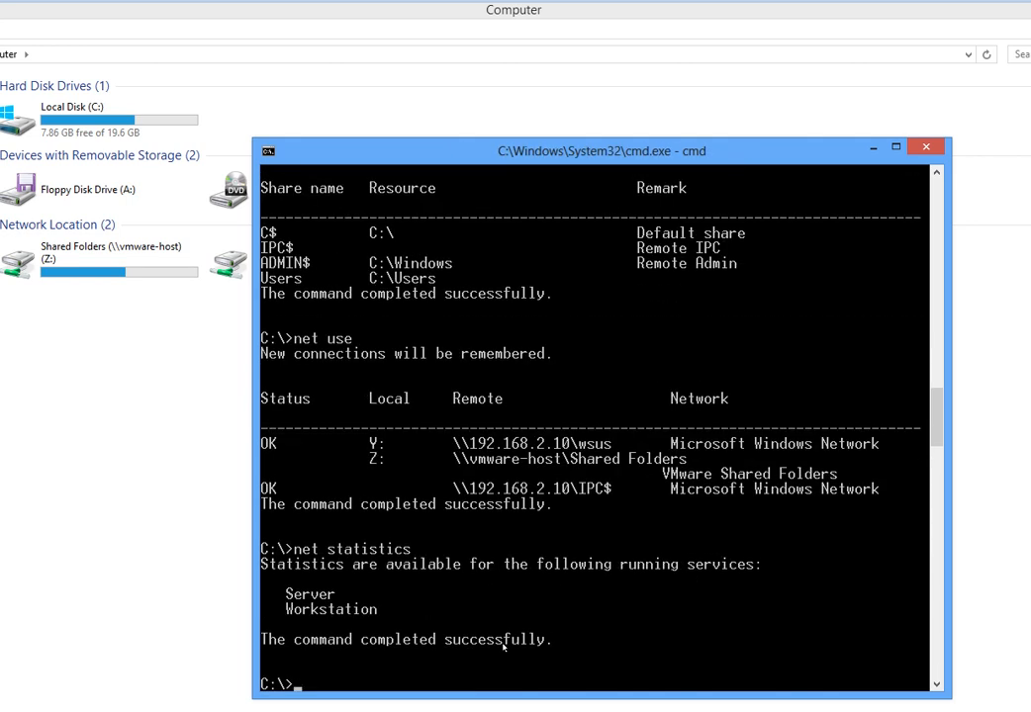
Run net statistics workstation to show the workstation's network statistics.
type("net statistics w")
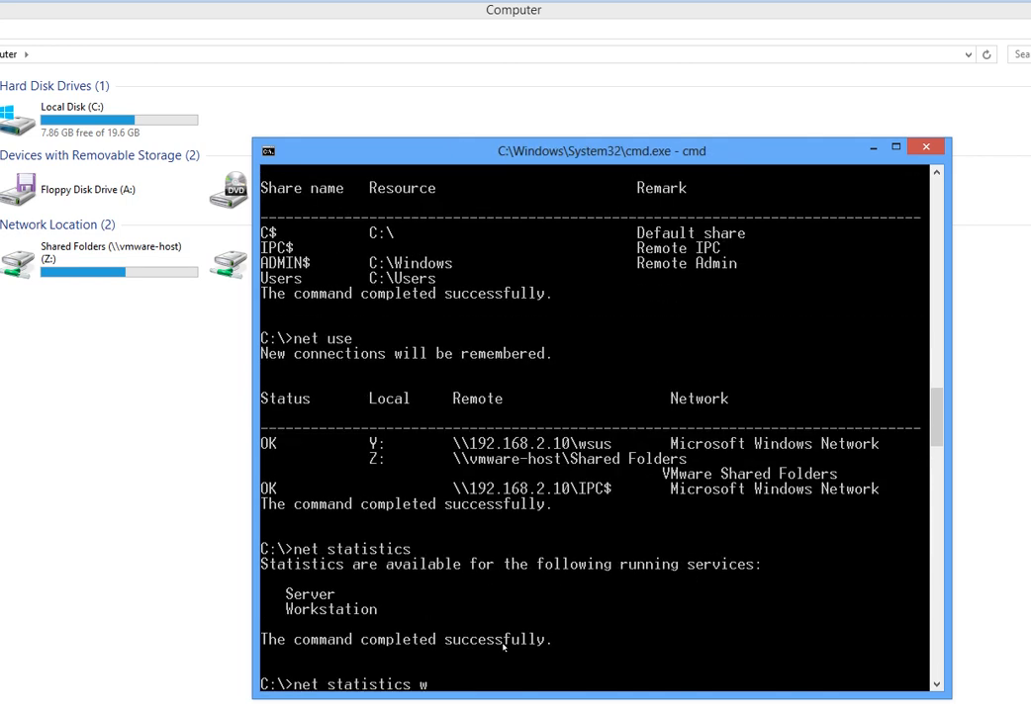
type("orkstation")
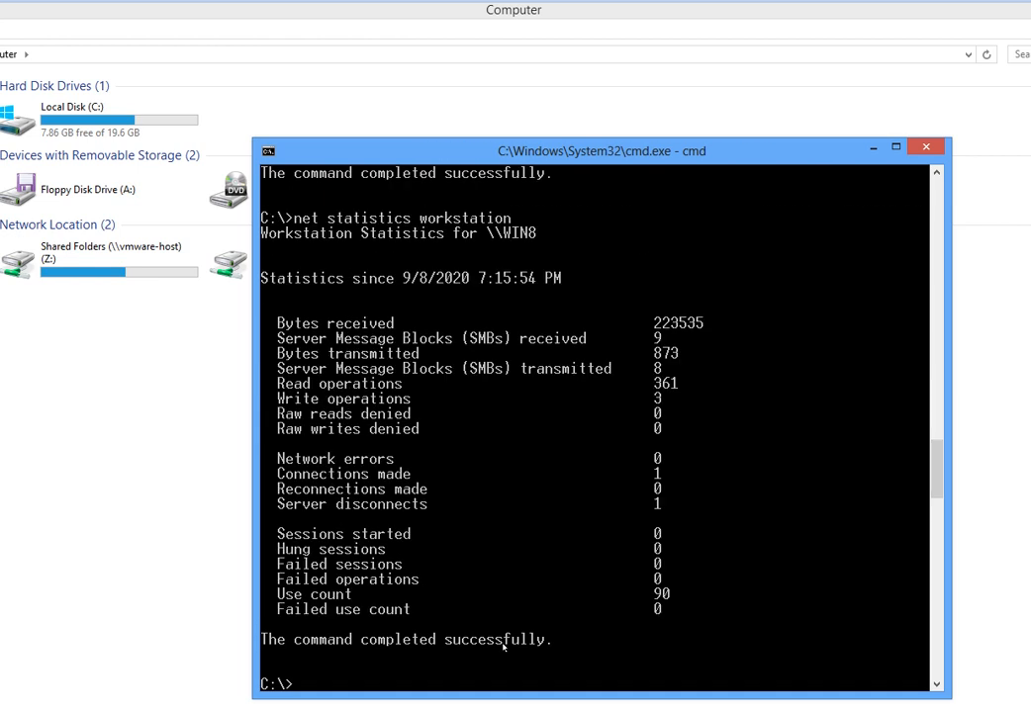
mouse_move(349, 295)
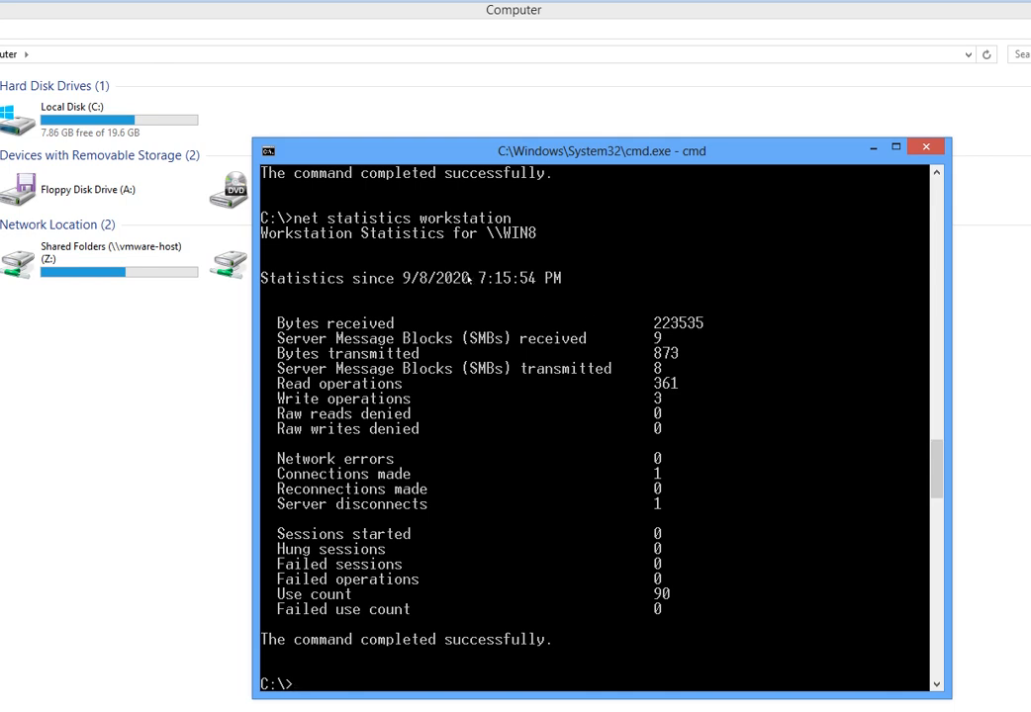
mouse_move(602, 304)
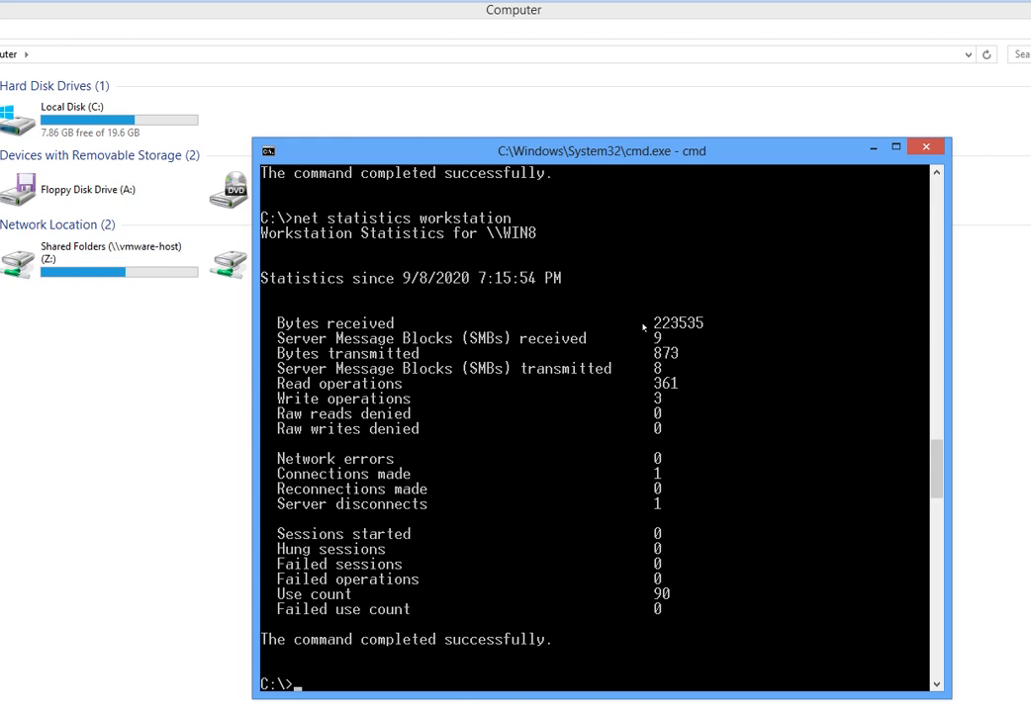
mouse_move(645, 364)
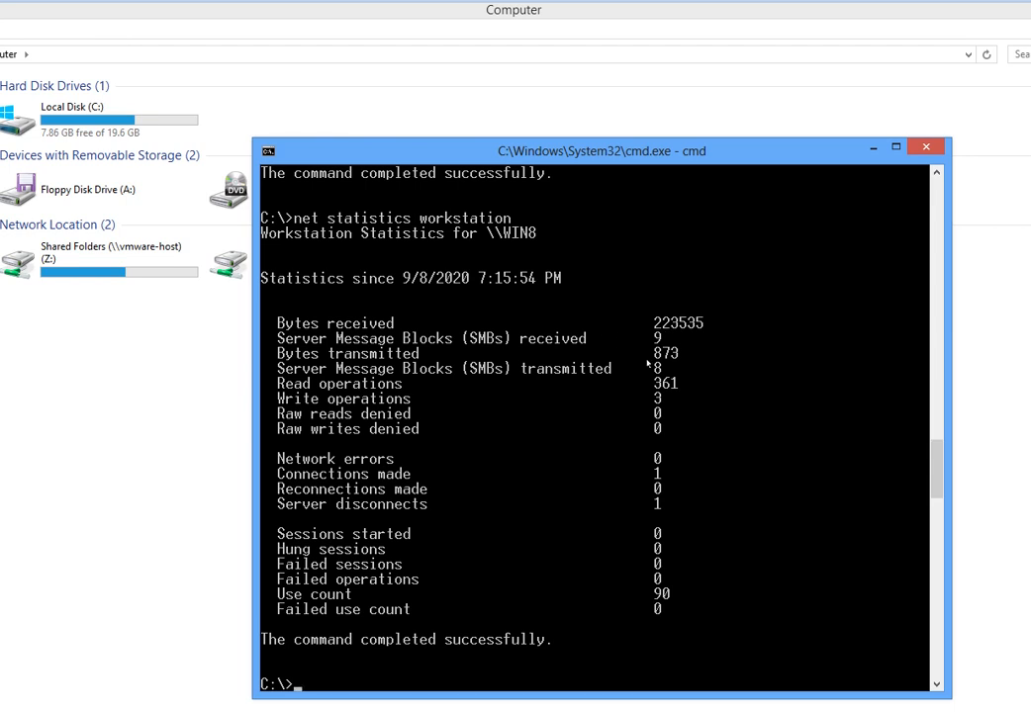
mouse_move(533, 322)
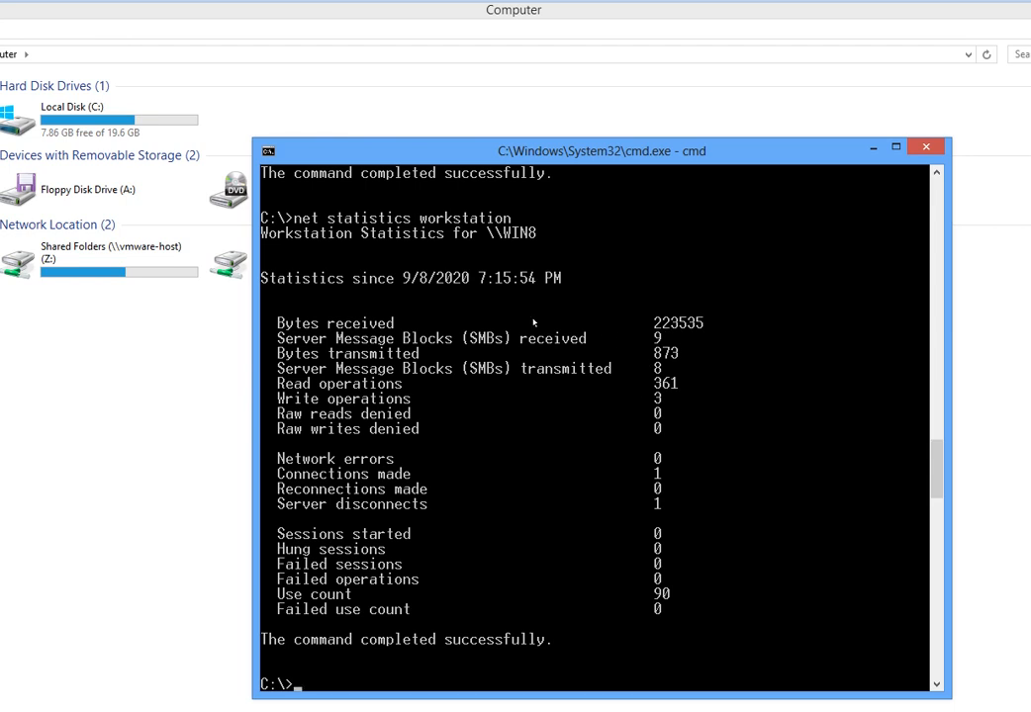
mouse_move(498, 649)
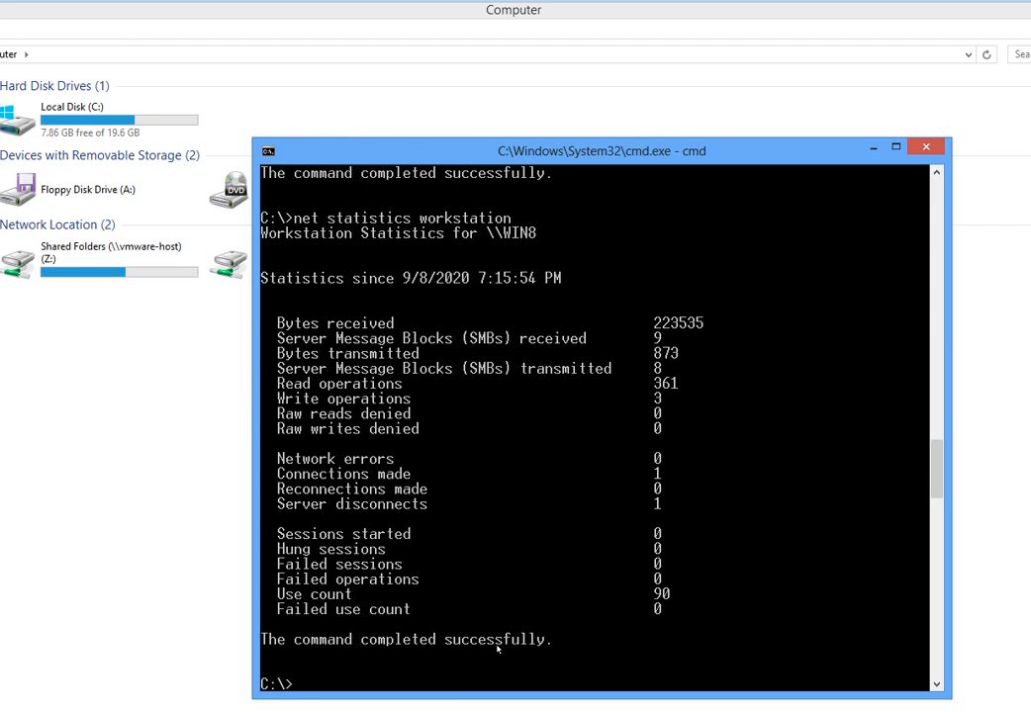
type("net statistics workstation")
type("net time")
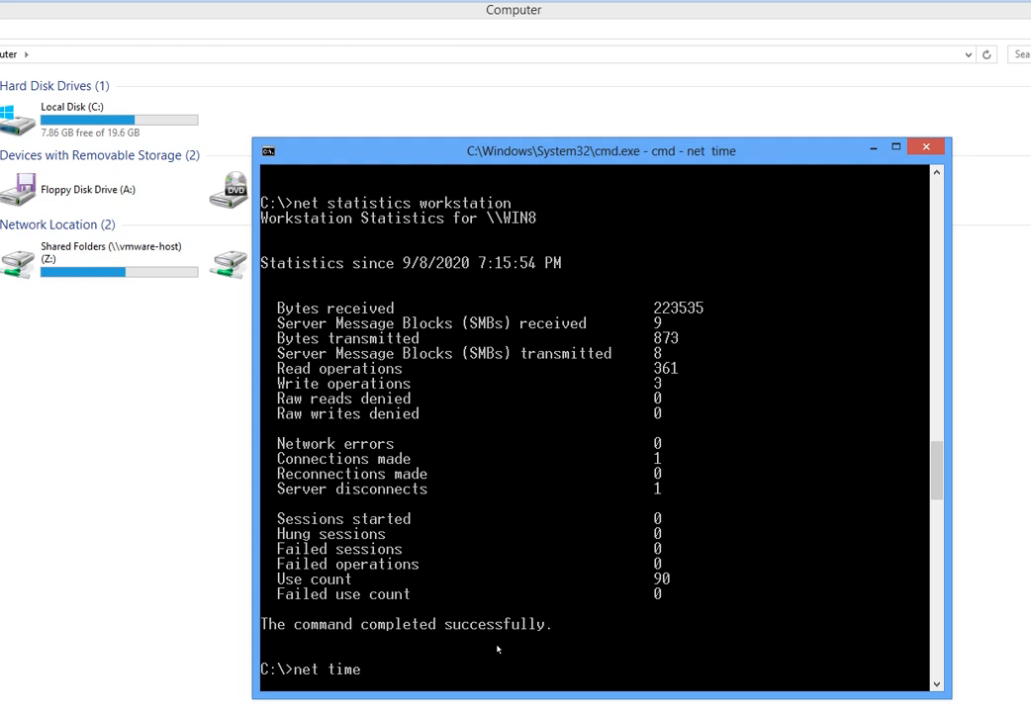
Run net time (access denied), then net user and net view to list accounts and servers.
key("enter")
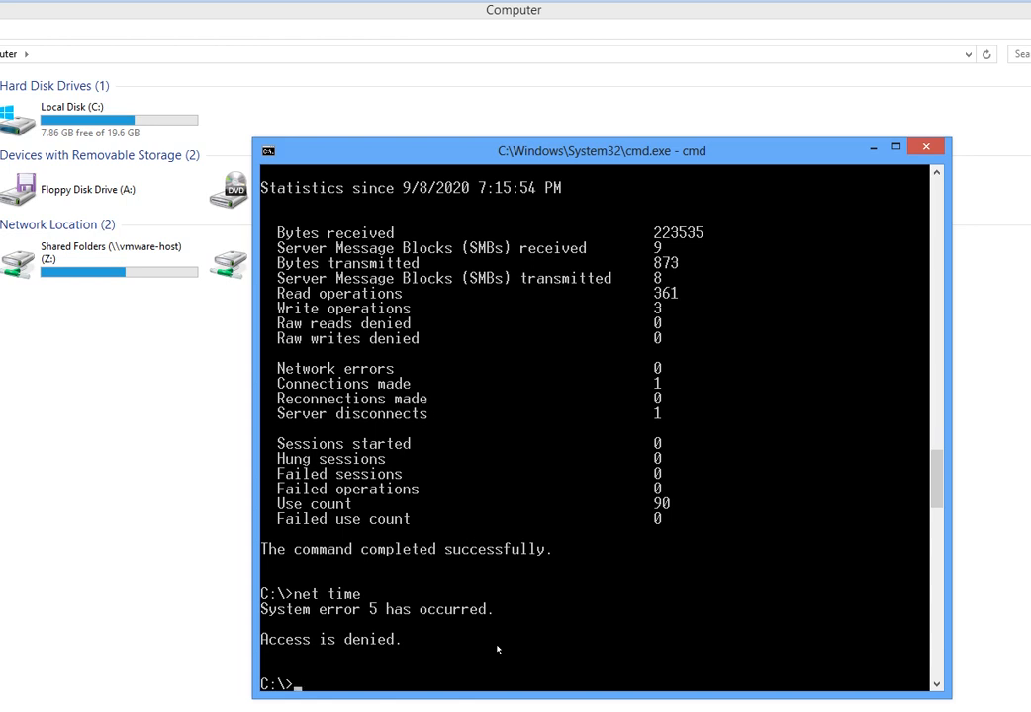
type("net user")
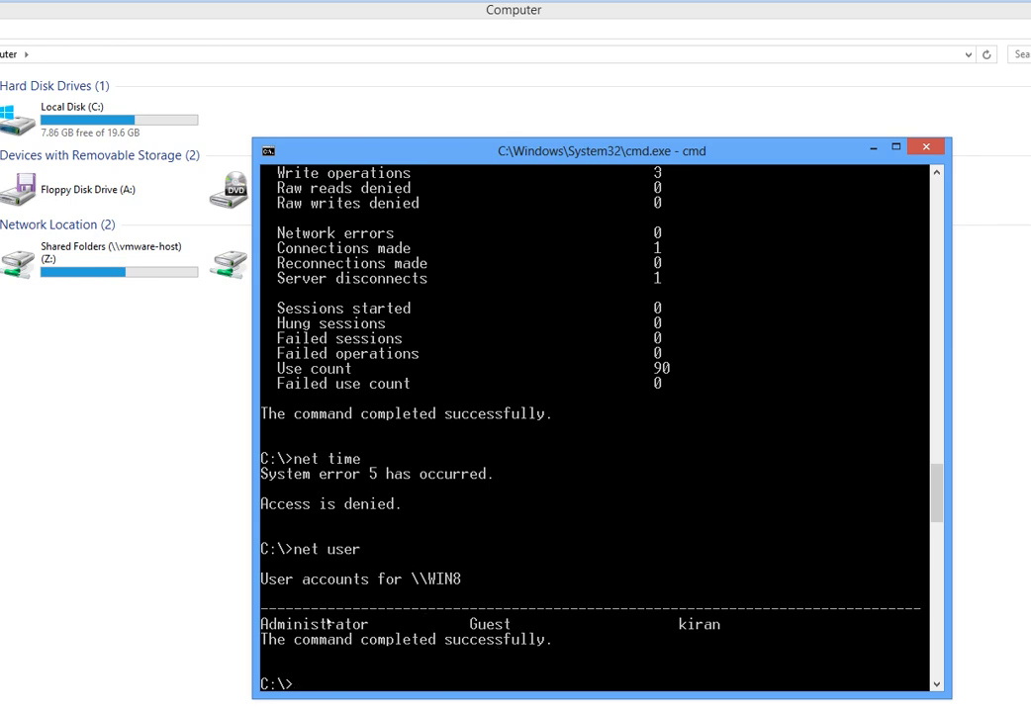
mouse_move(384, 598)
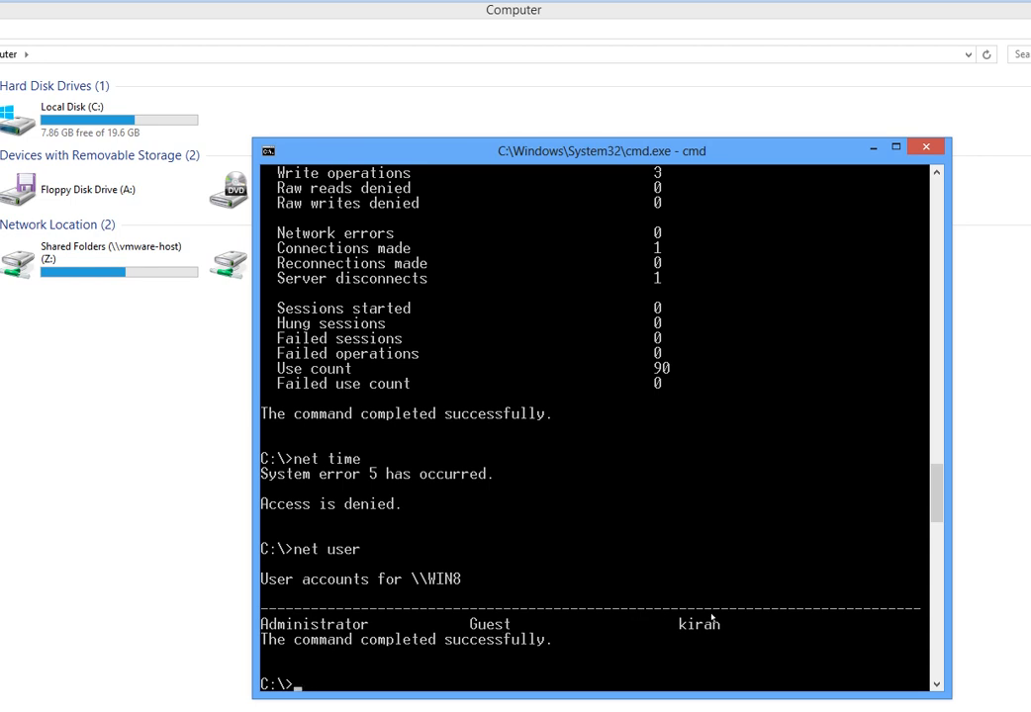
mouse_move(475, 597)
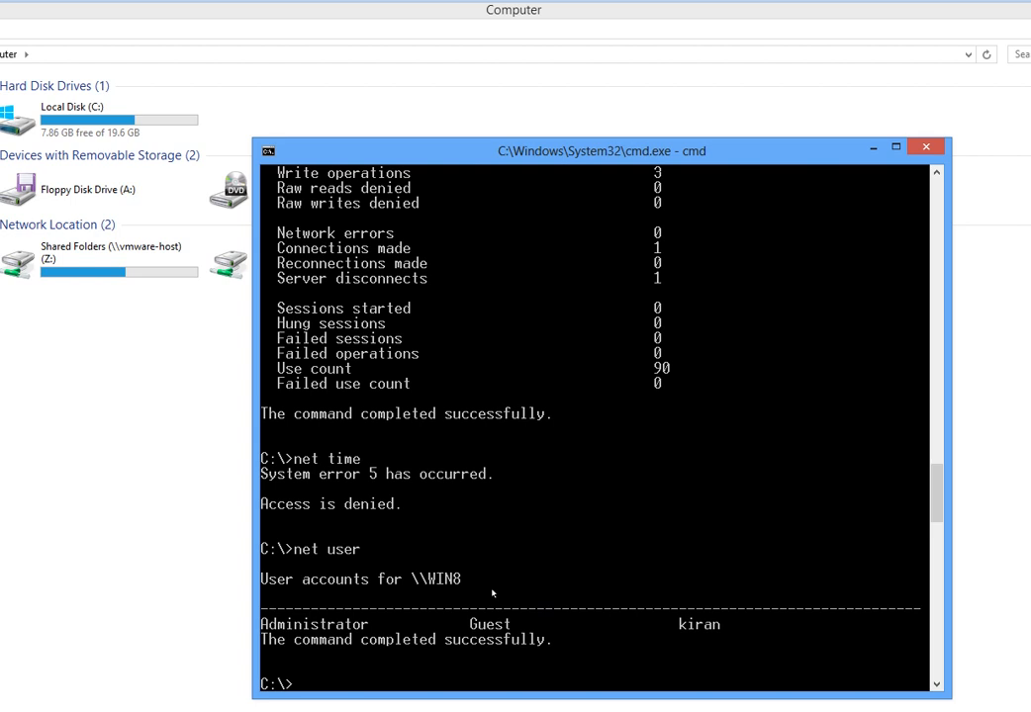
type("net view")
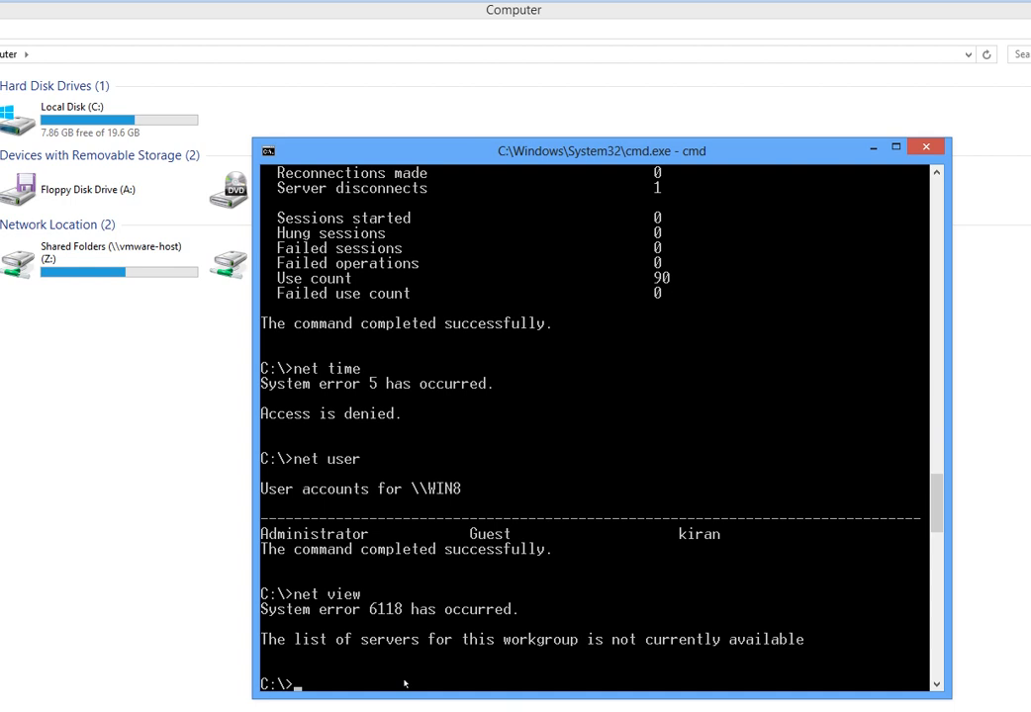
mouse_move(596, 665)
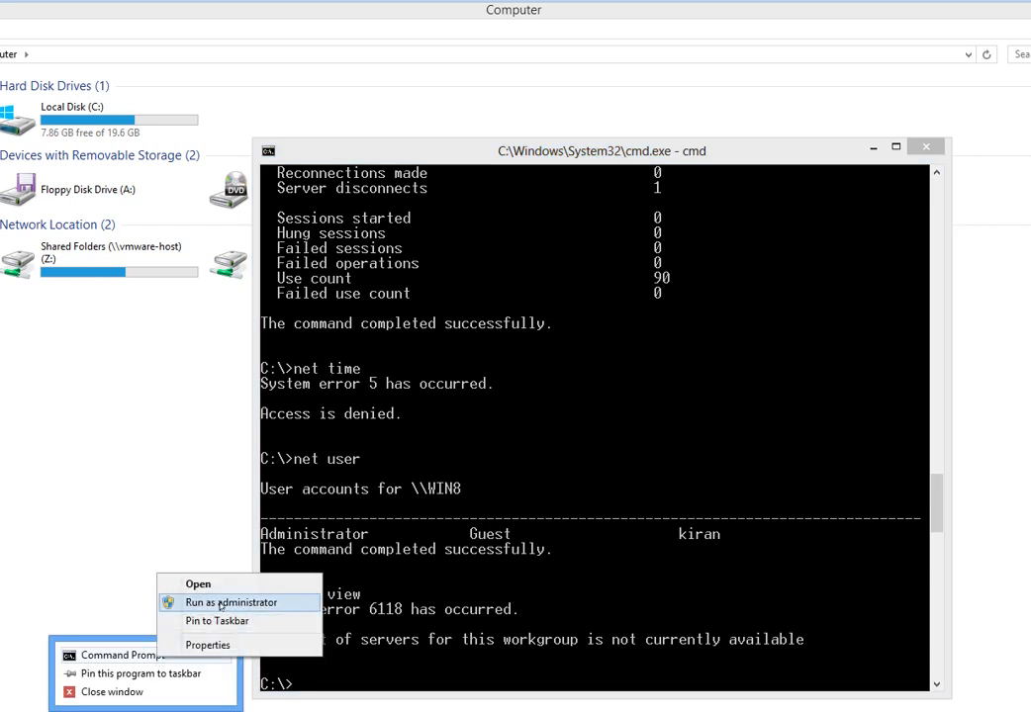
Launch Command Prompt as administrator and approve the UAC prompt for kiran.
left_click(229, 602)
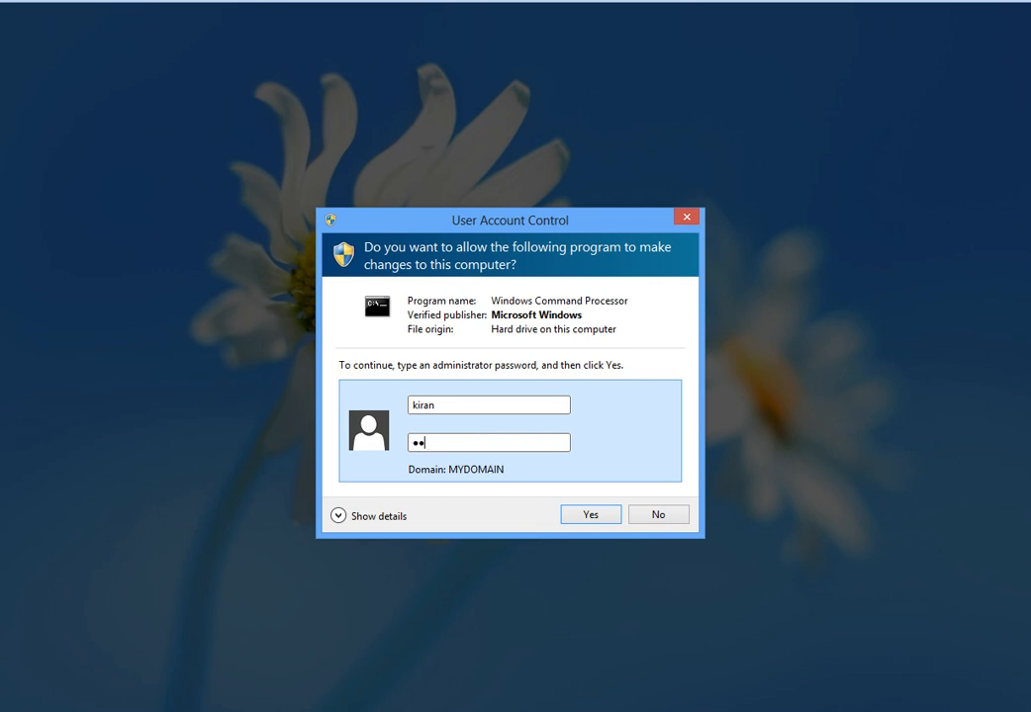
left_click(589, 515)
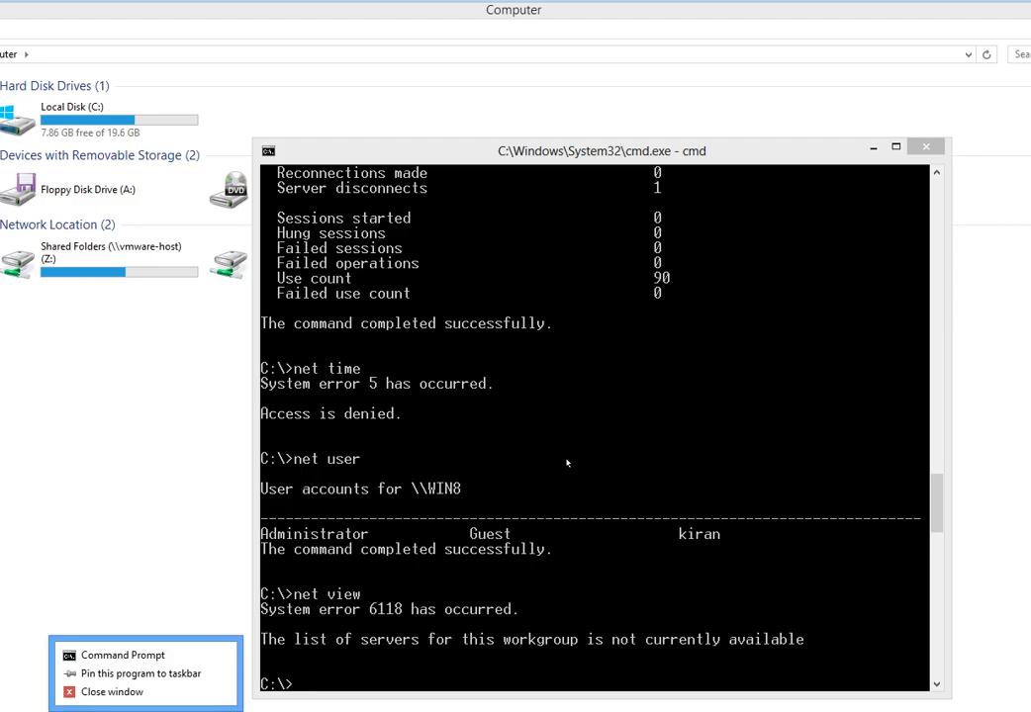
left_click(122, 655)
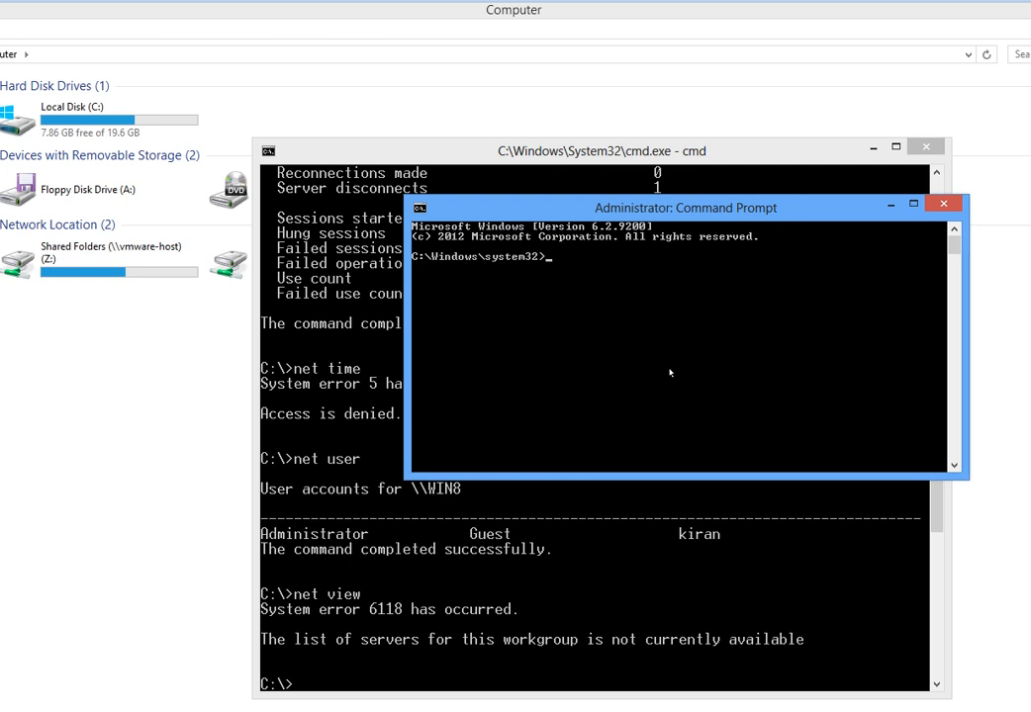
Run net time in the elevated prompt to show \\WINDC01's time, and move the window lower.
type("net")
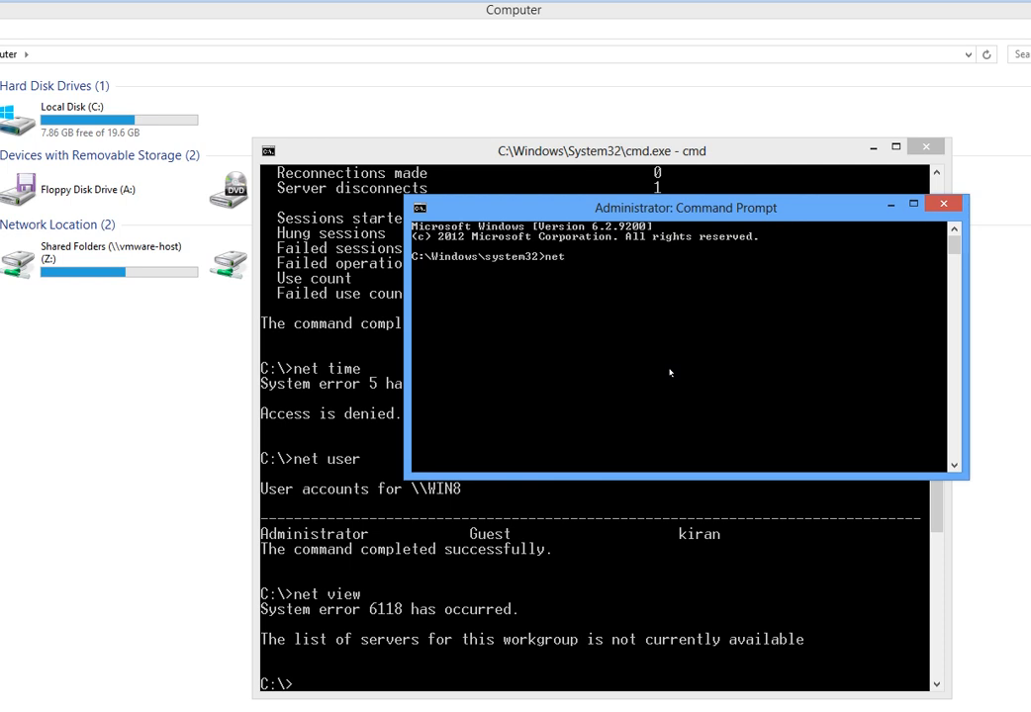
type("time")
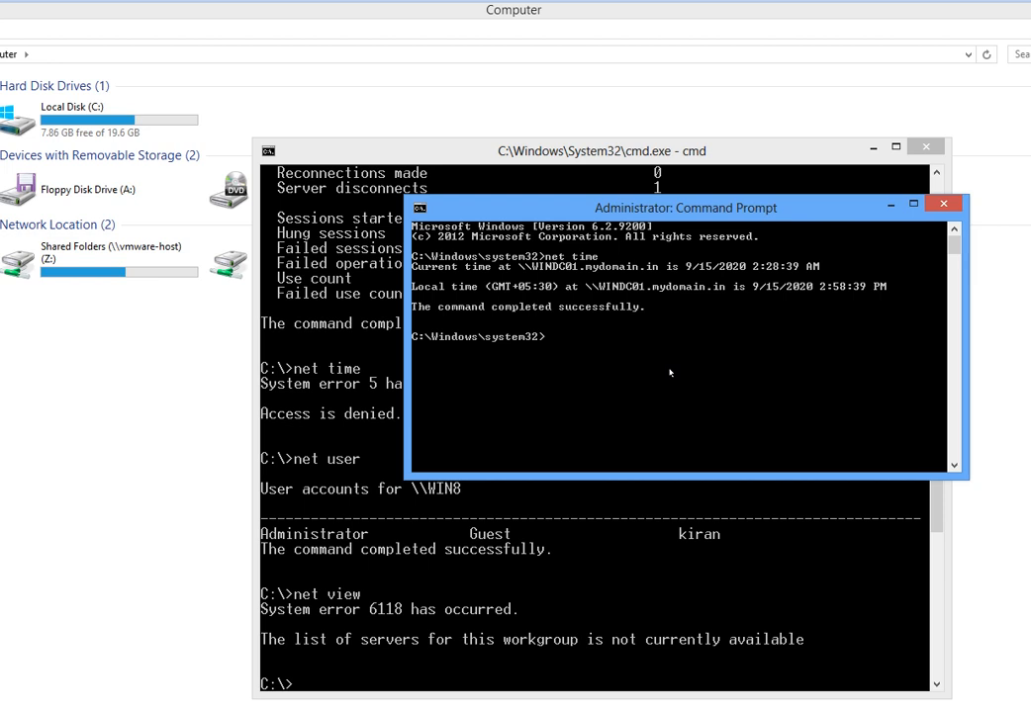
left_click_drag(682, 208, 485, 285)
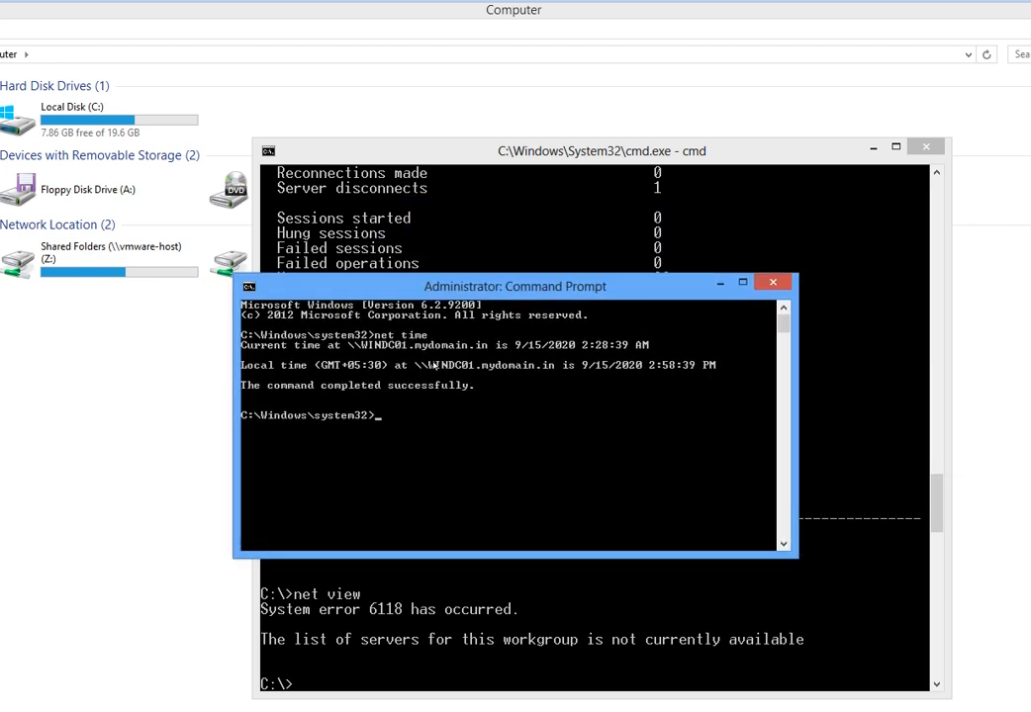
mouse_move(629, 356)
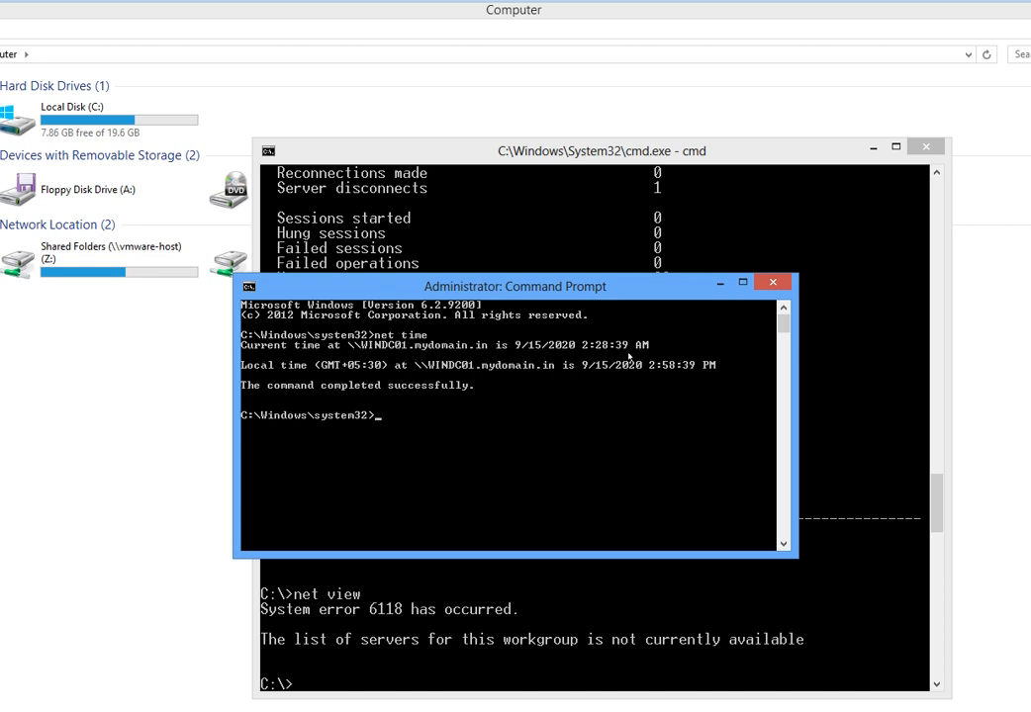
mouse_move(602, 352)
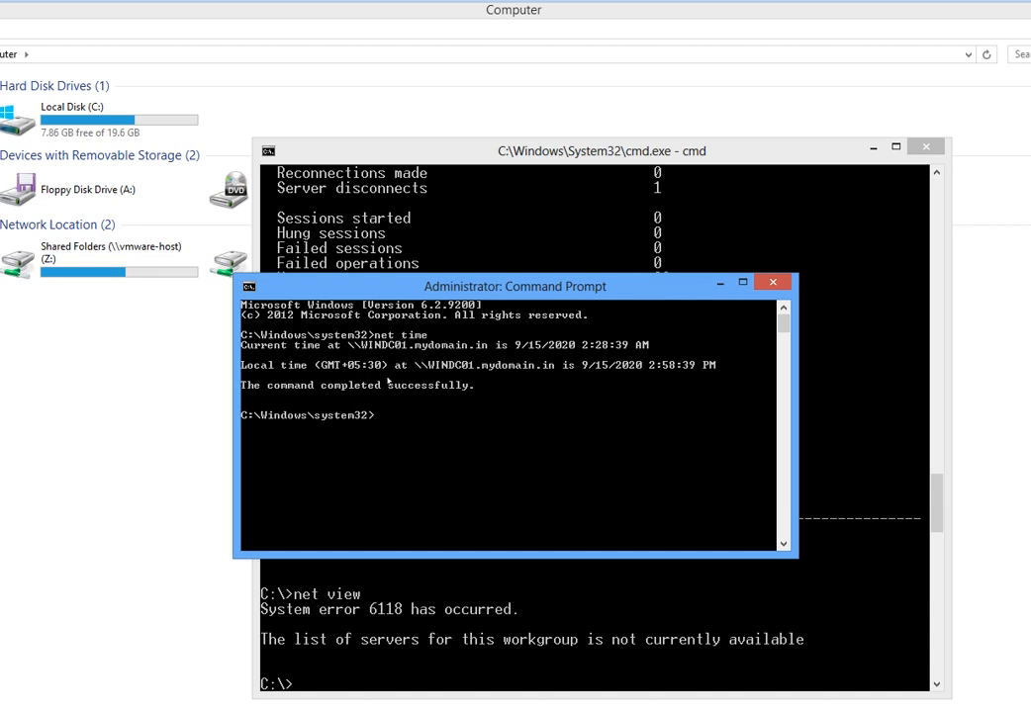
mouse_move(530, 421)
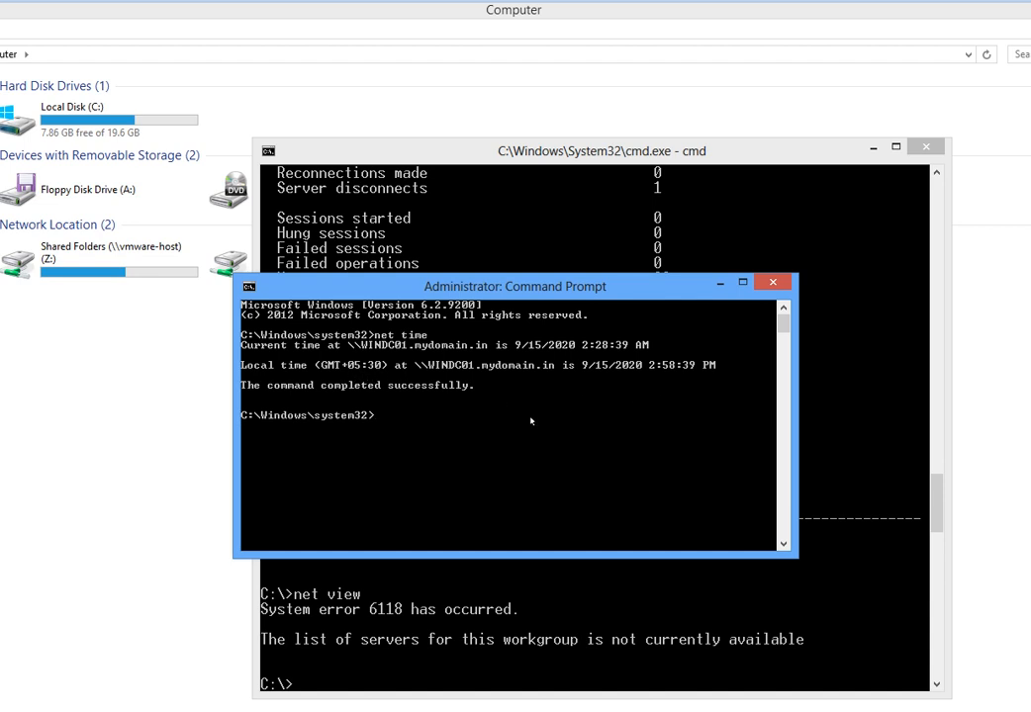
Run net time \\windc01 /set /y to sync the workstation clock with the domain controller.
type("net time")
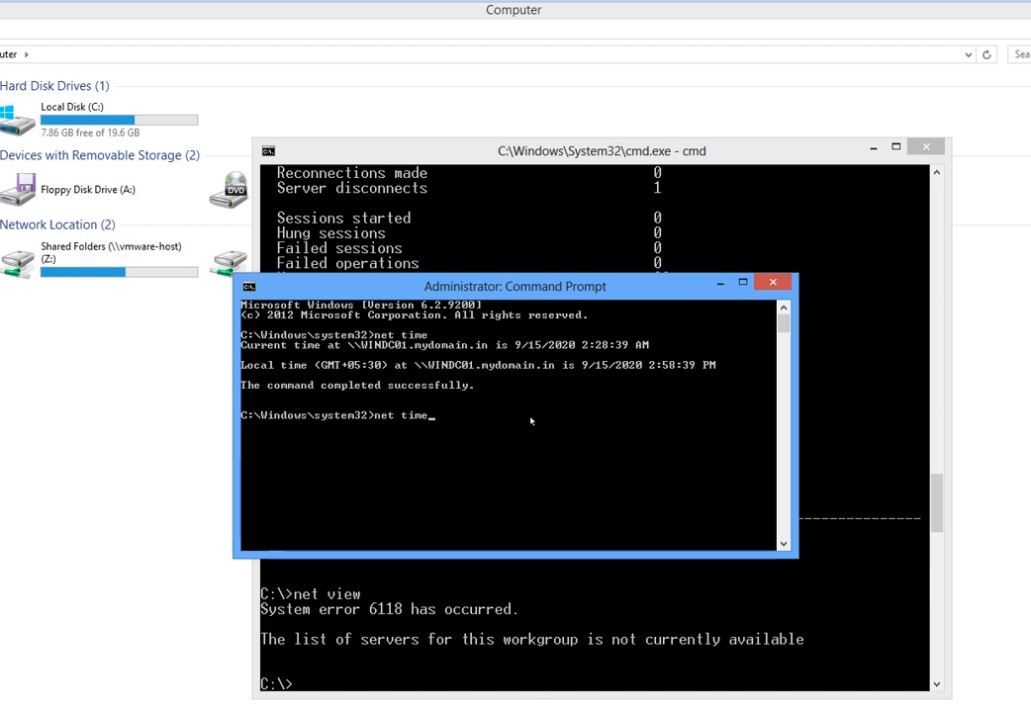
type("\\\\")
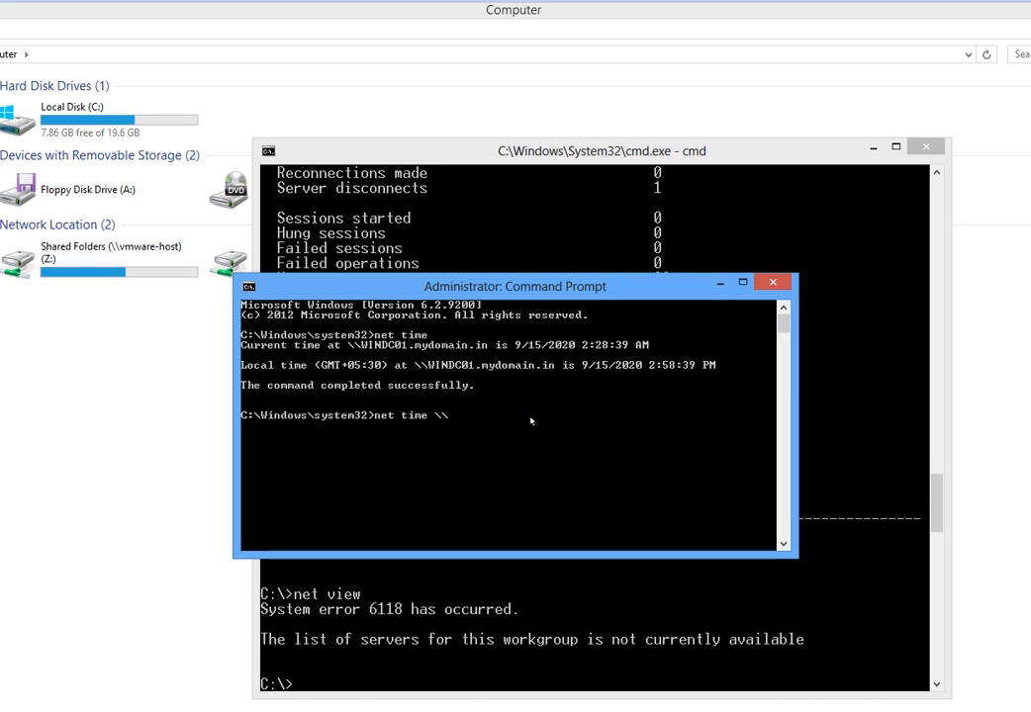
type("win")
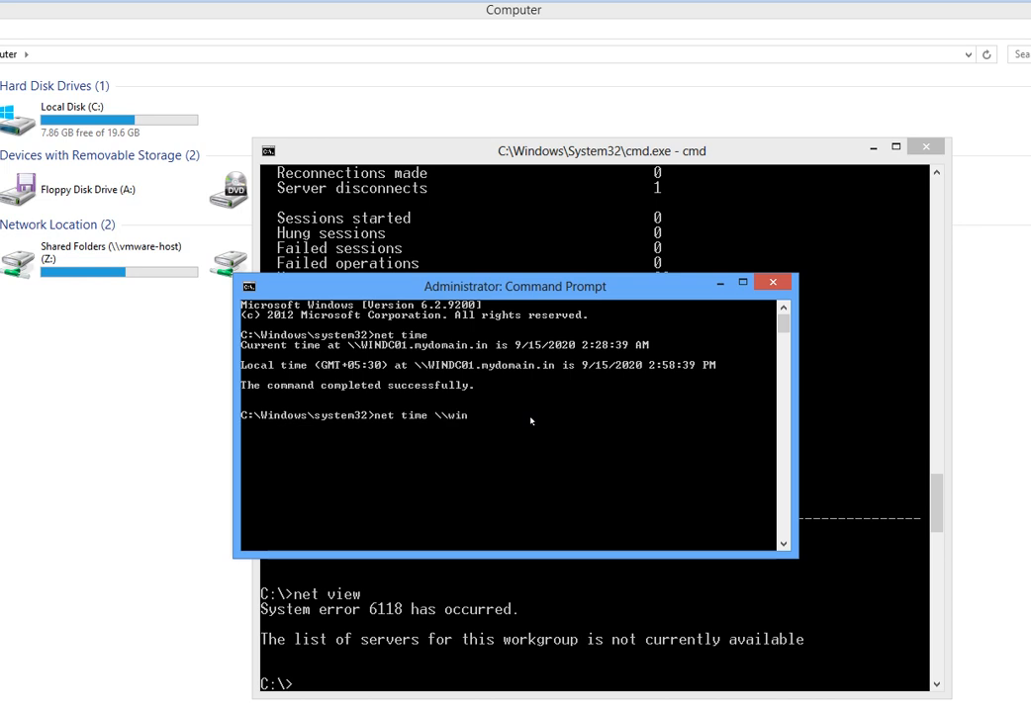
type("dc01")
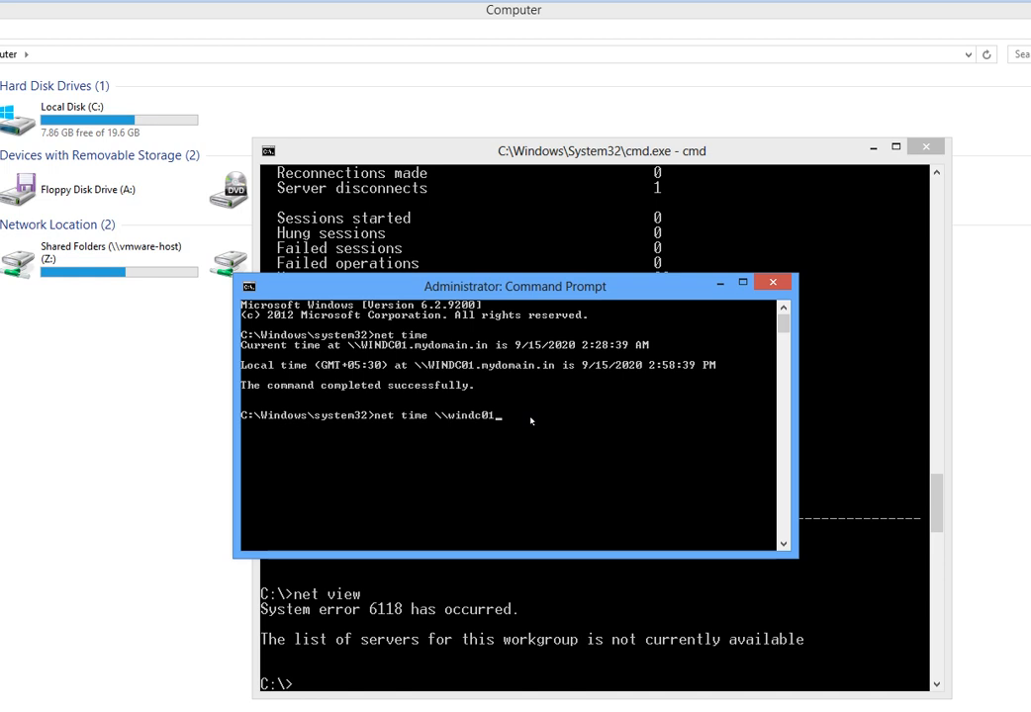
type("/set /y")
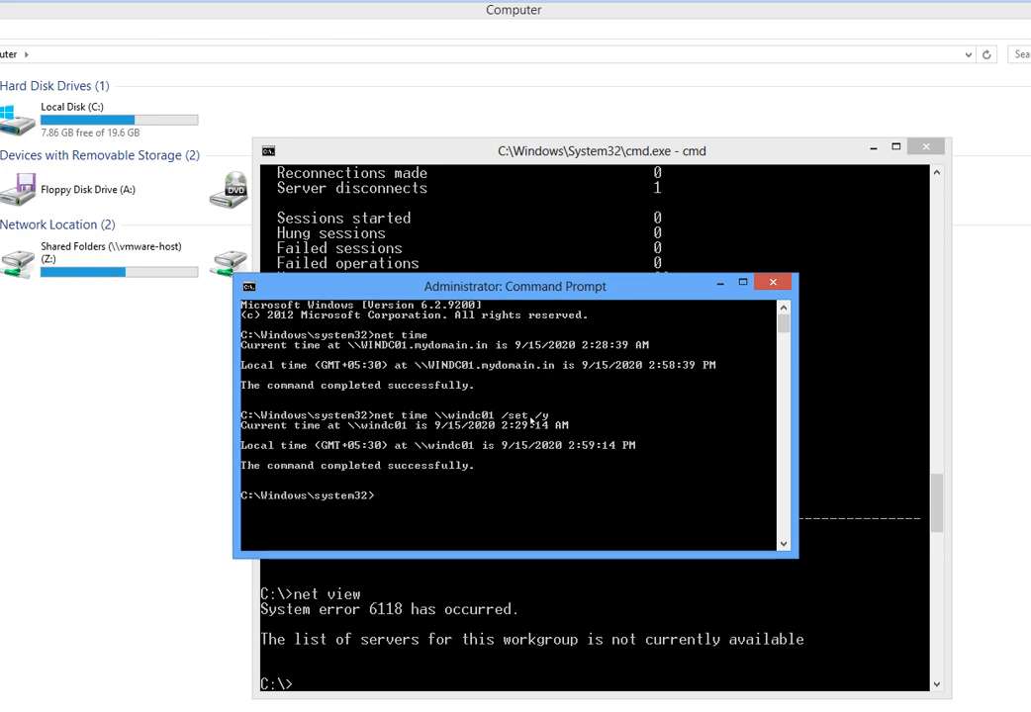
mouse_move(530, 422)
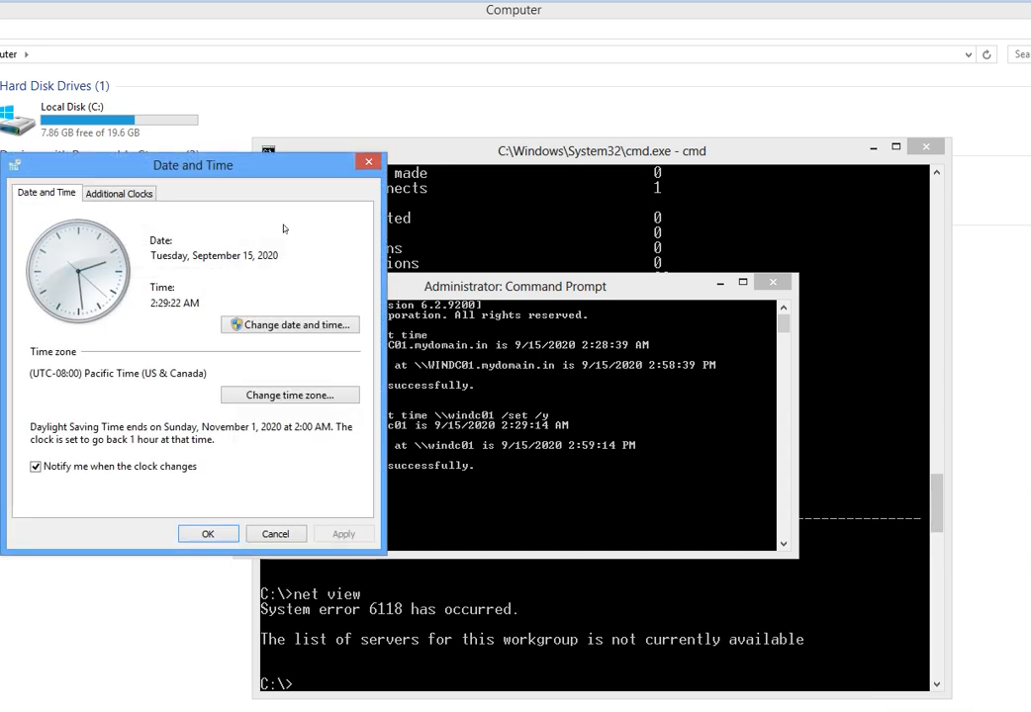
Authorize the change with the 'kiran' admin credentials and set the clock forward to about 4:29 AM.
left_click_drag(194, 166, 250, 55)
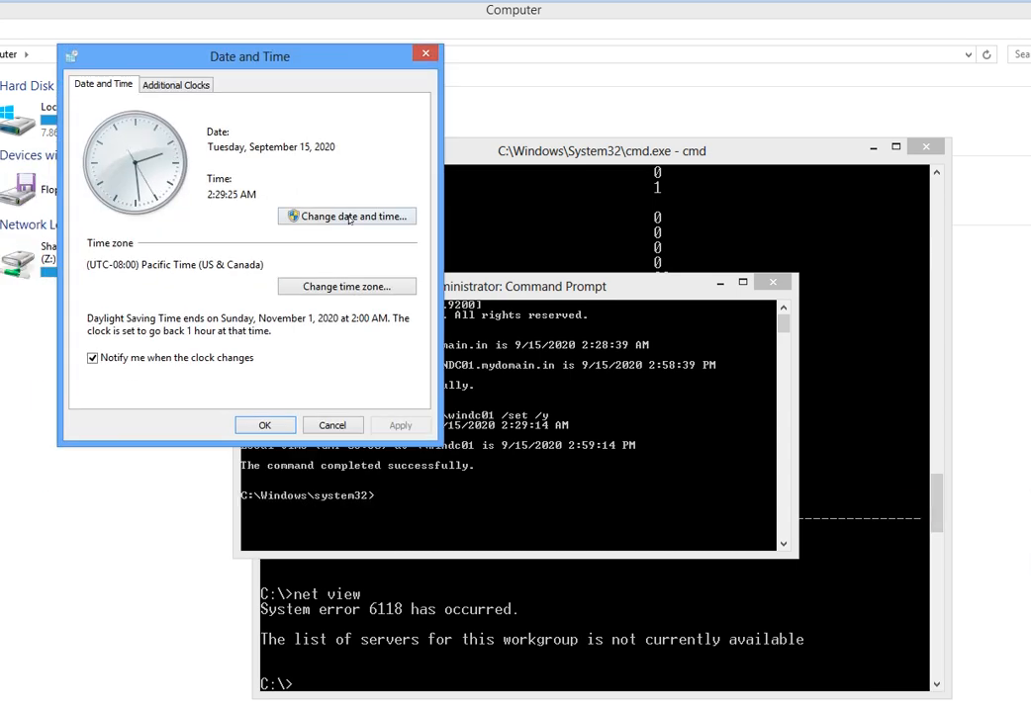
left_click(346, 216)
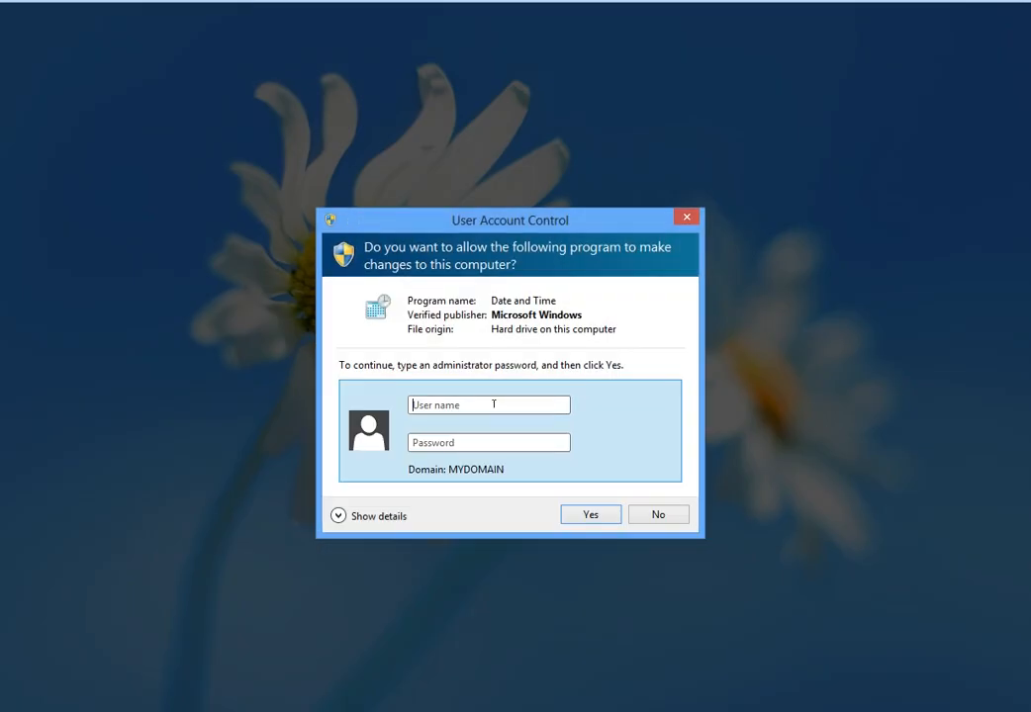
type("kiran")
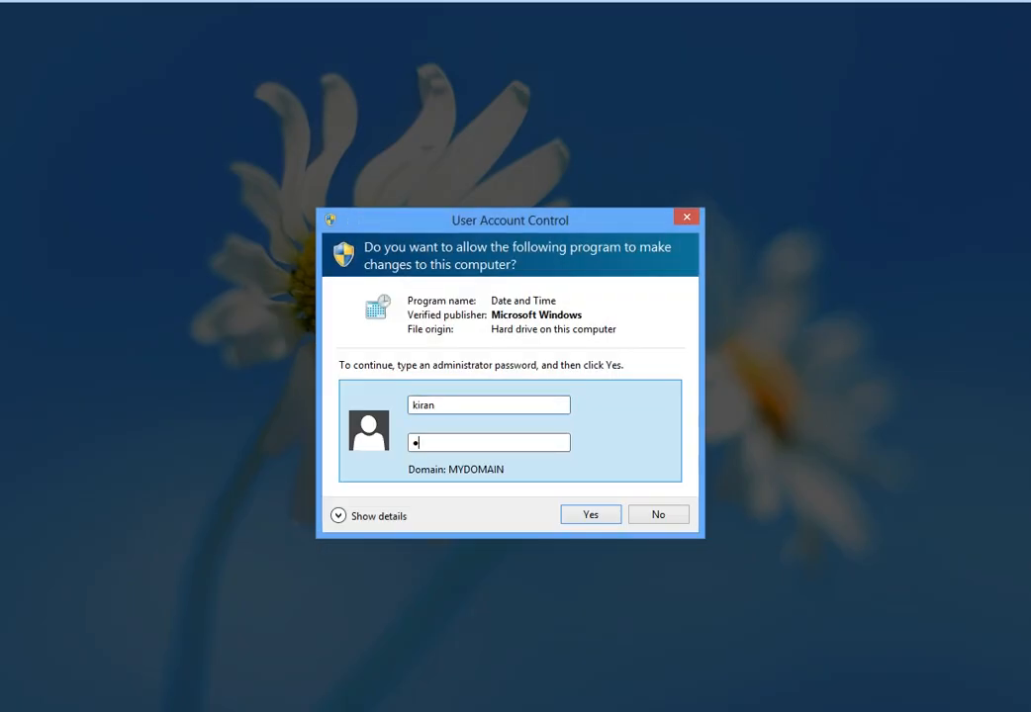
left_click(590, 514)
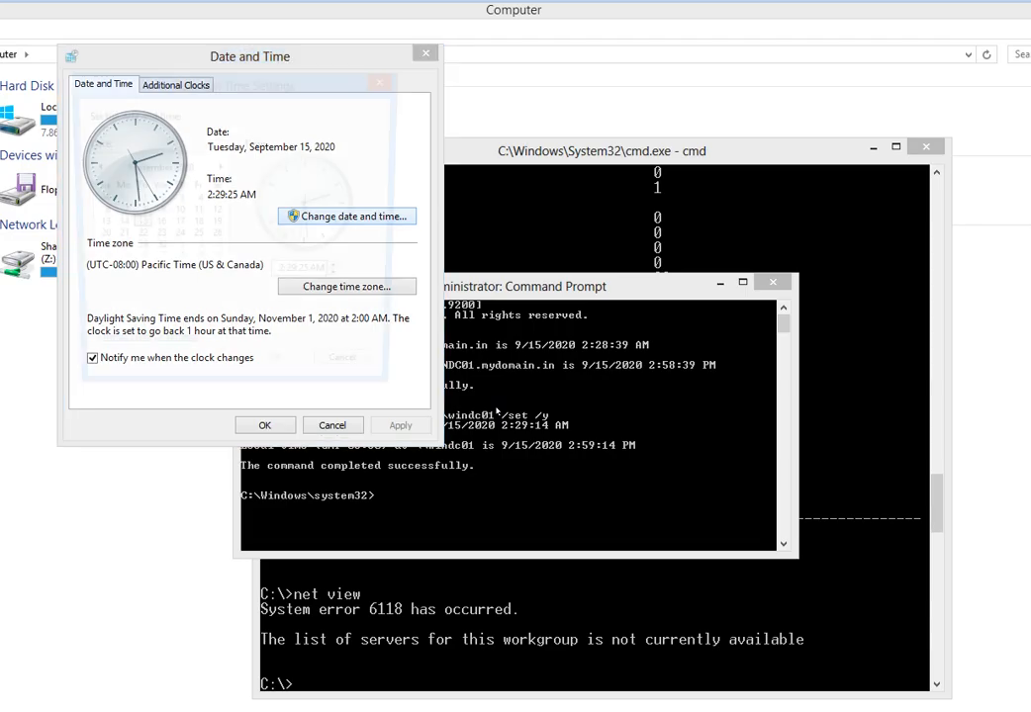
left_click(346, 215)
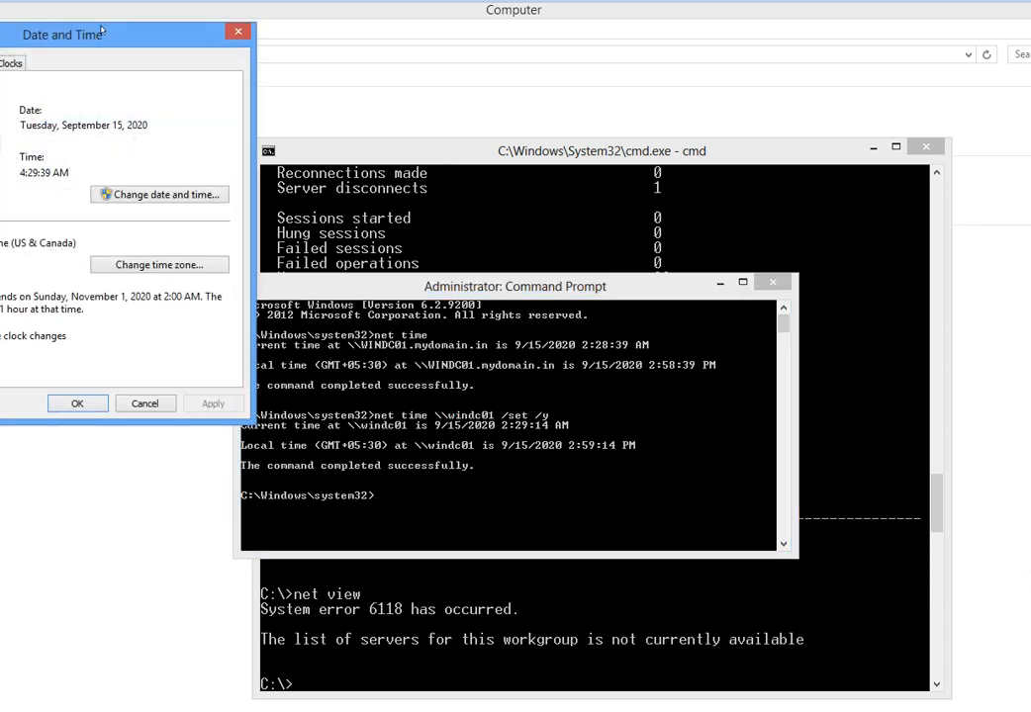
left_click_drag(63, 34, 321, 52)
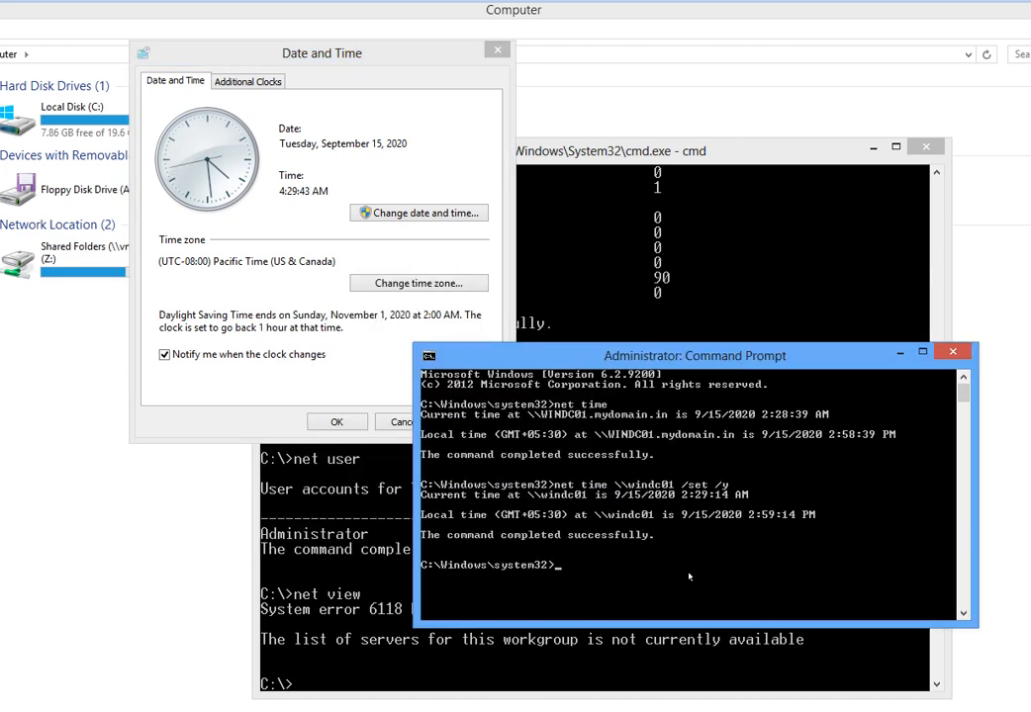
Run net time to resync with windc01 (back to ~2:30 AM), try net view, and cancel Date and Time.
type("net time")
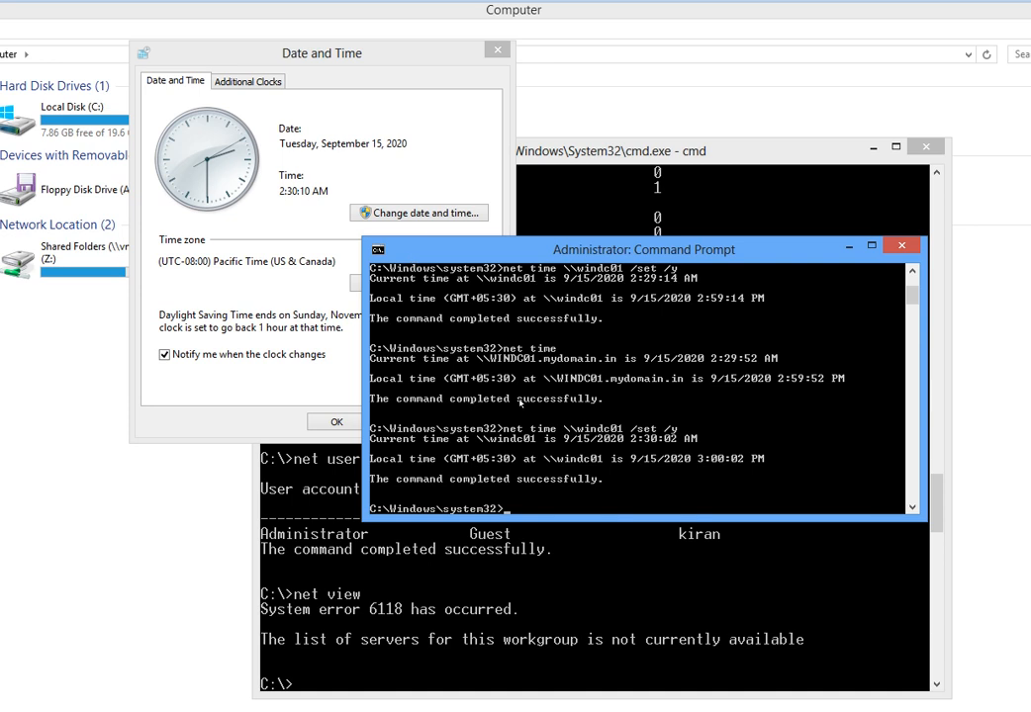
type("net view")
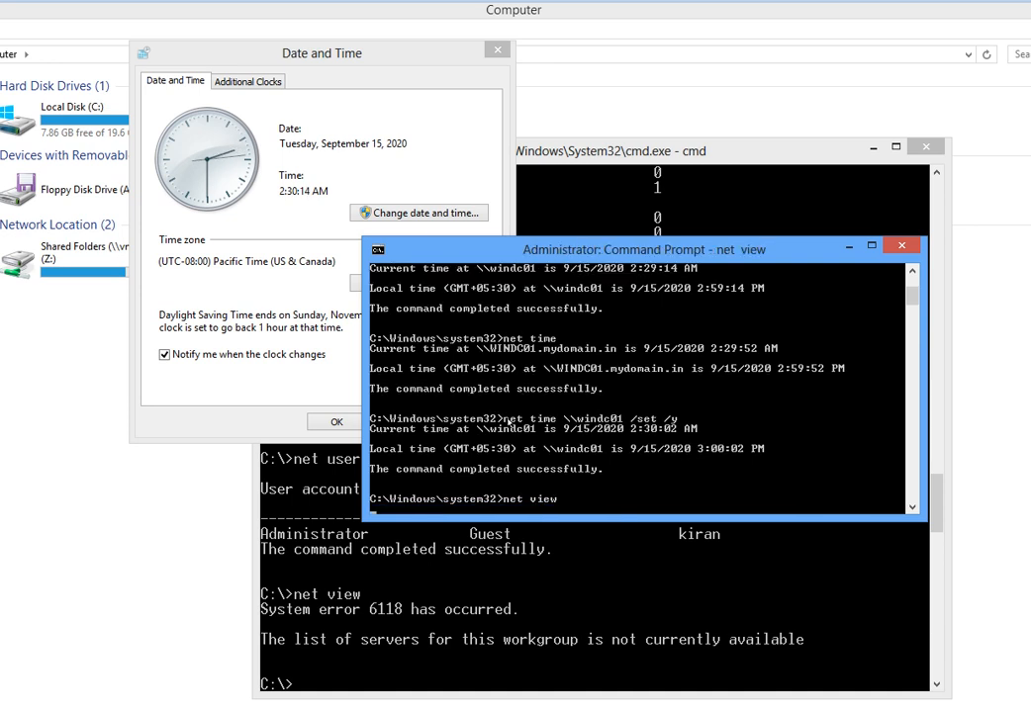
left_click(321, 53)
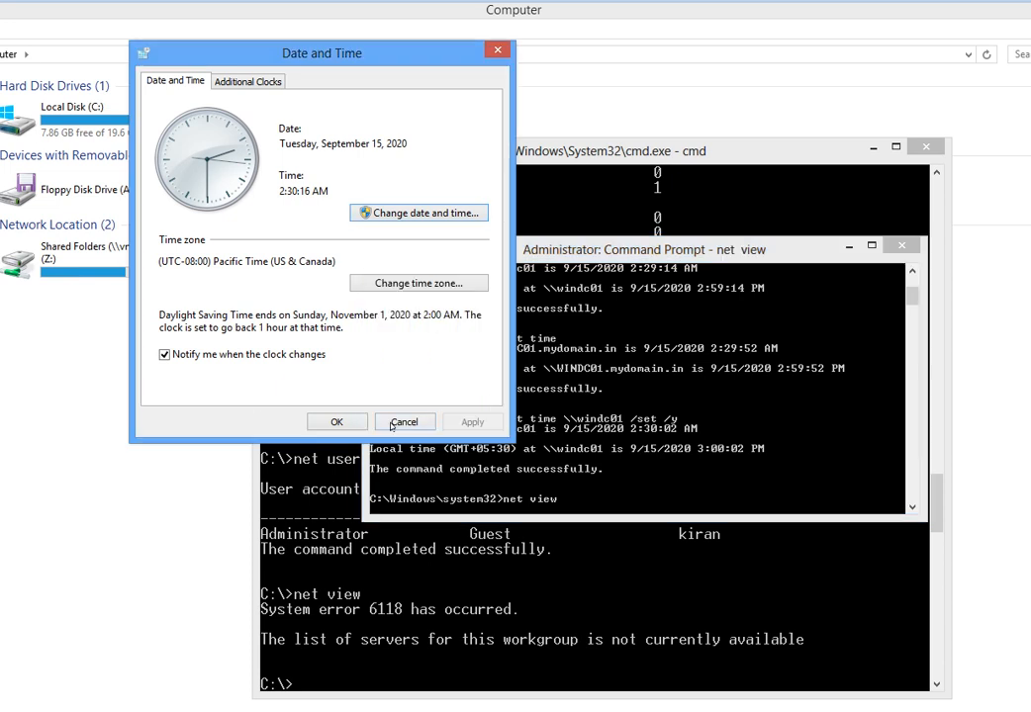
left_click(404, 420)
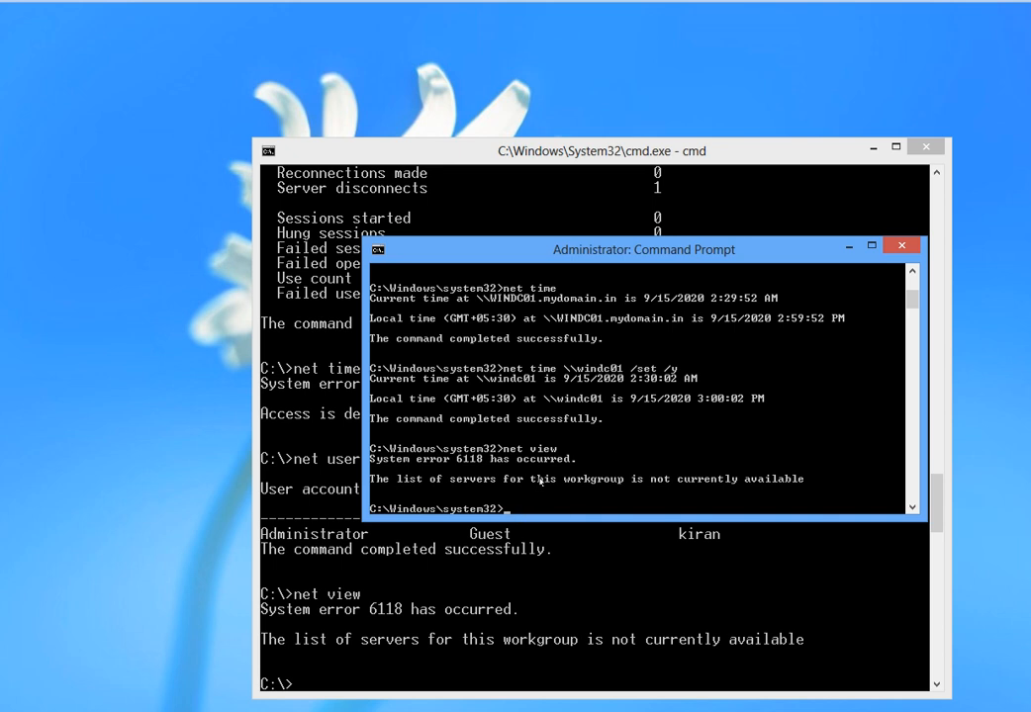
mouse_move(566, 483)
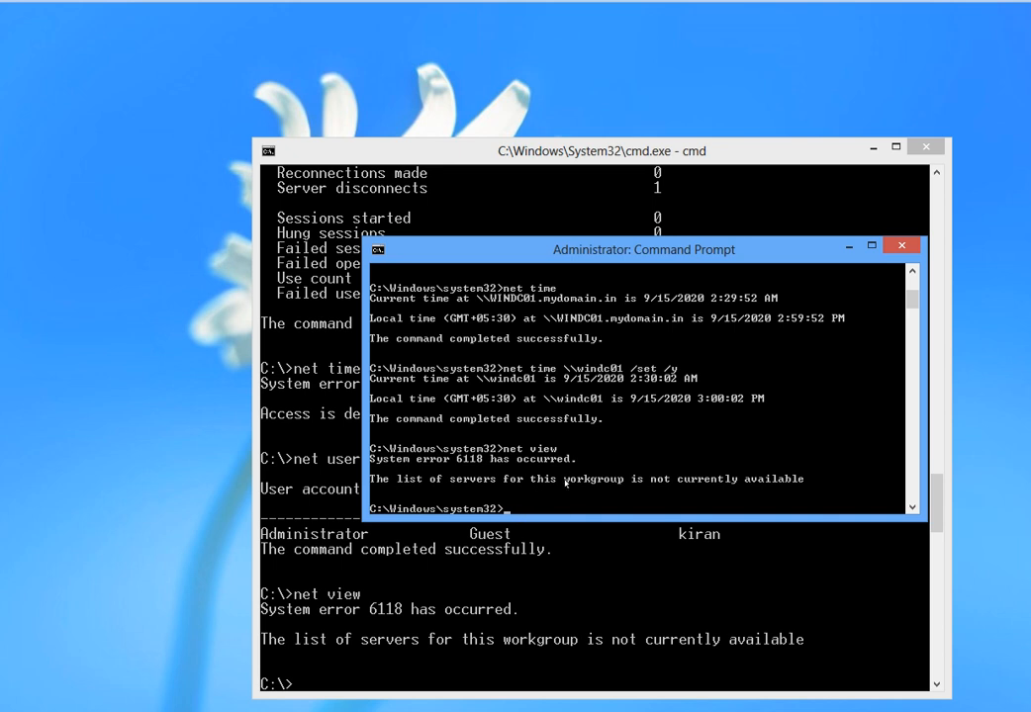